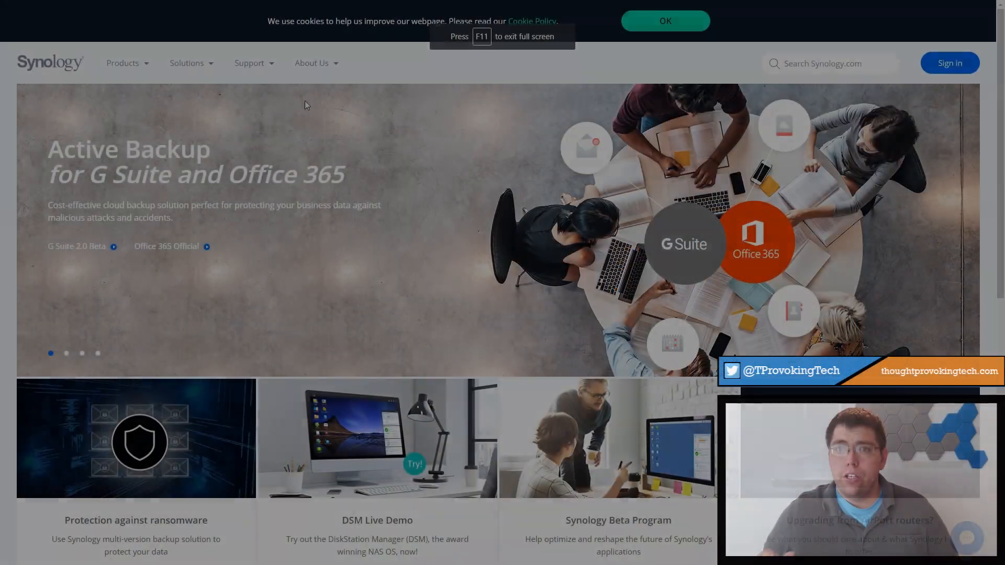
- In the Download Center, search the product list for DS415 and select the DS415+ model
click(249, 63)
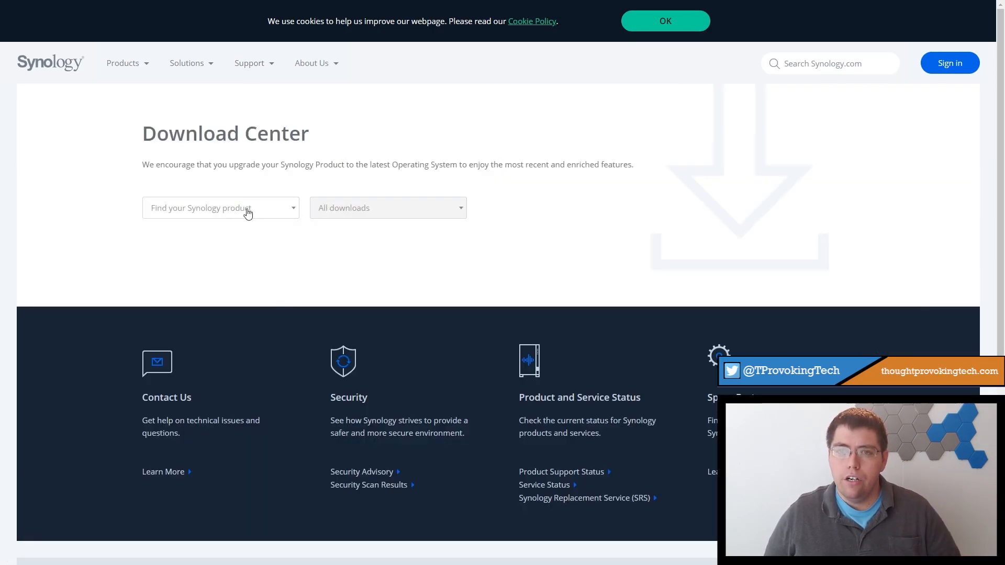
click(221, 207)
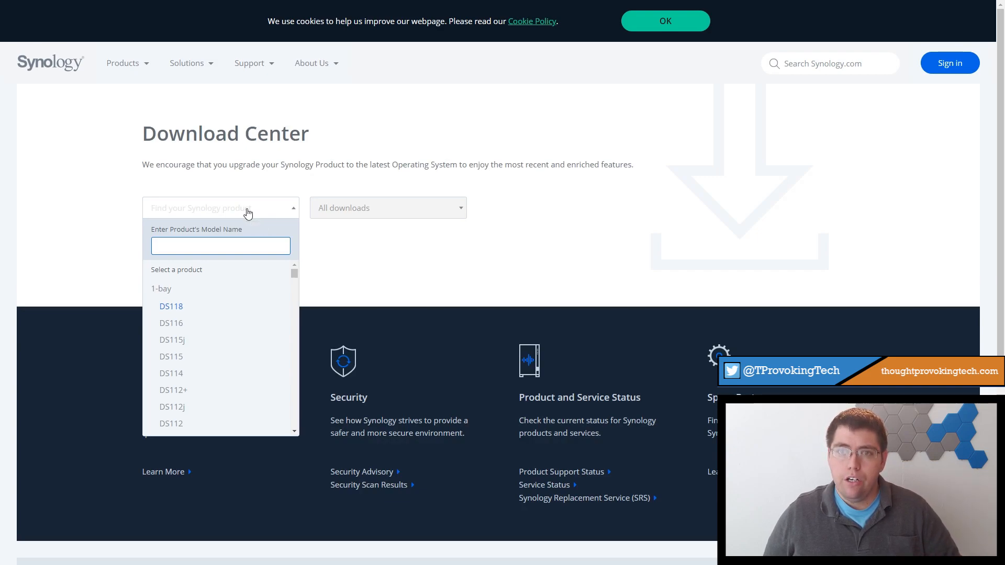
text(D)
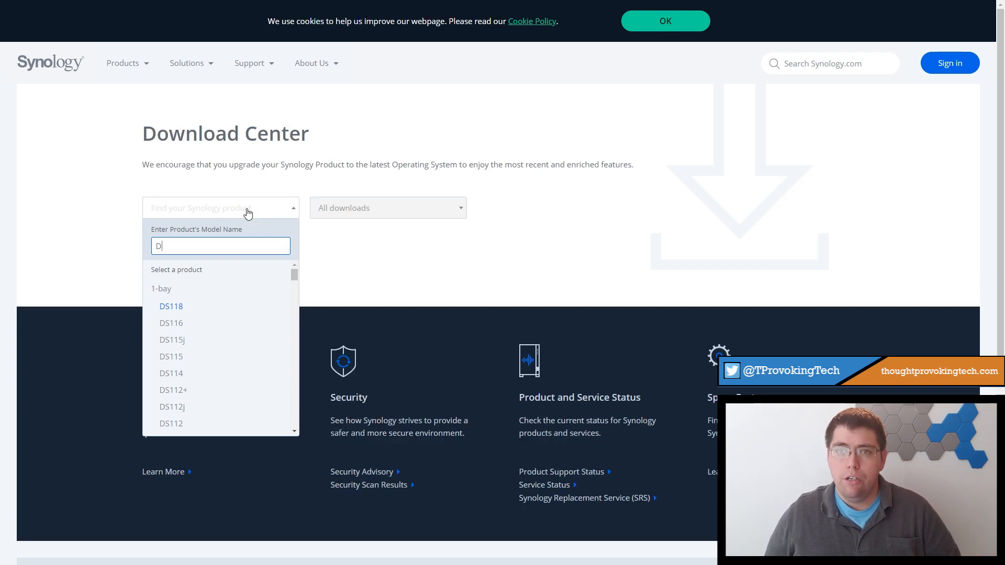
text(S415)
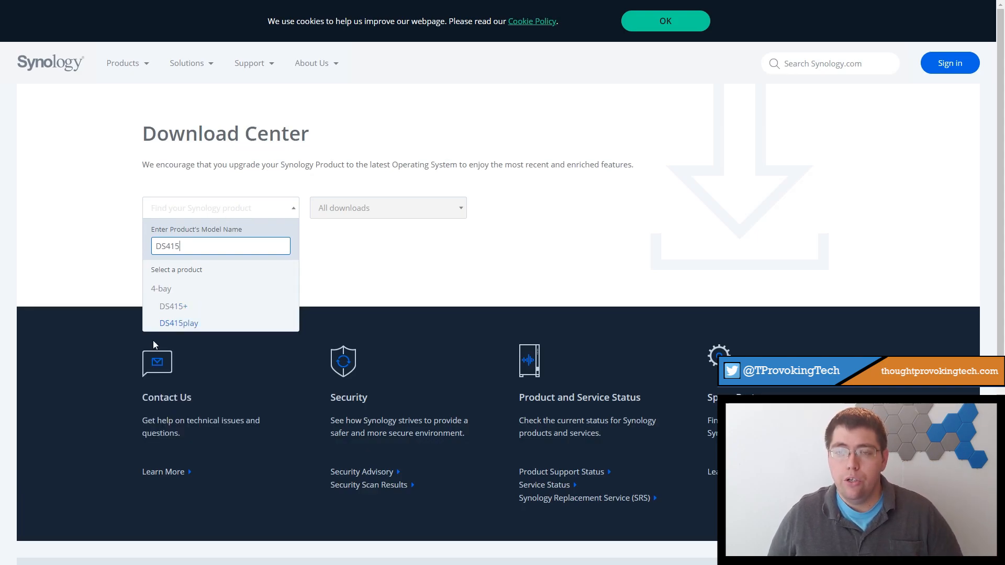
click(173, 306)
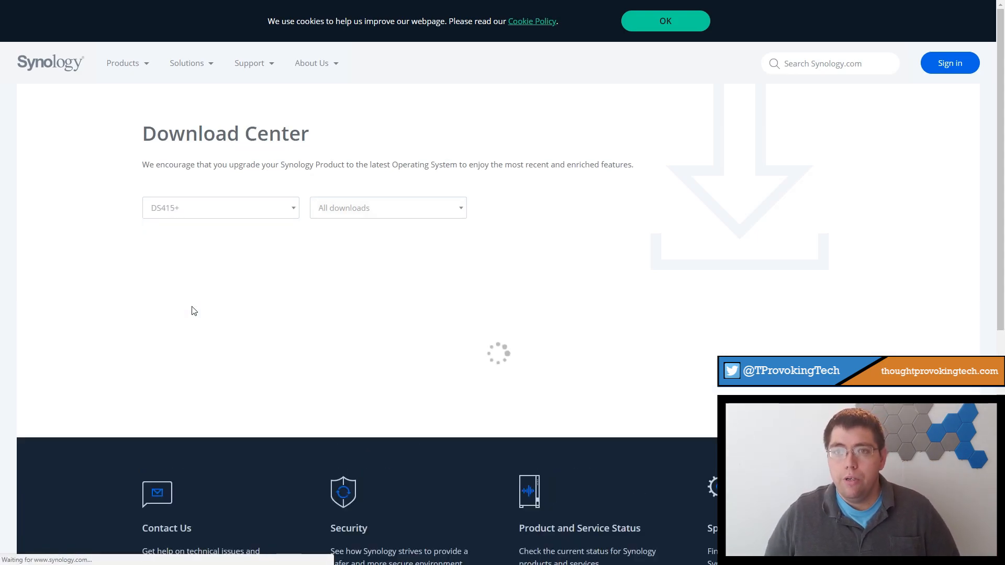
click(664, 21)
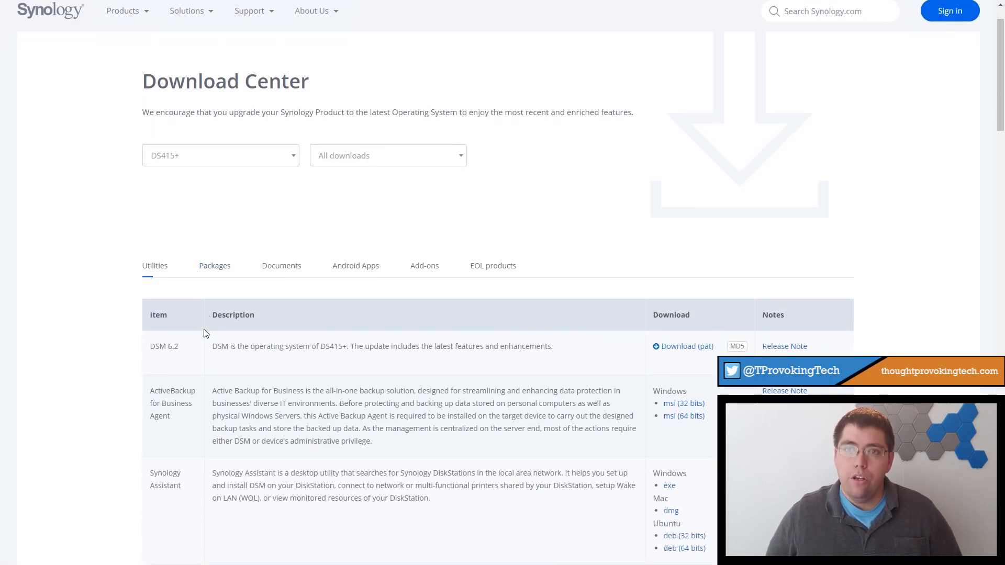
- Scroll the Utilities table to Drive Client and download its Windows exe installer
scroll(down, 3)
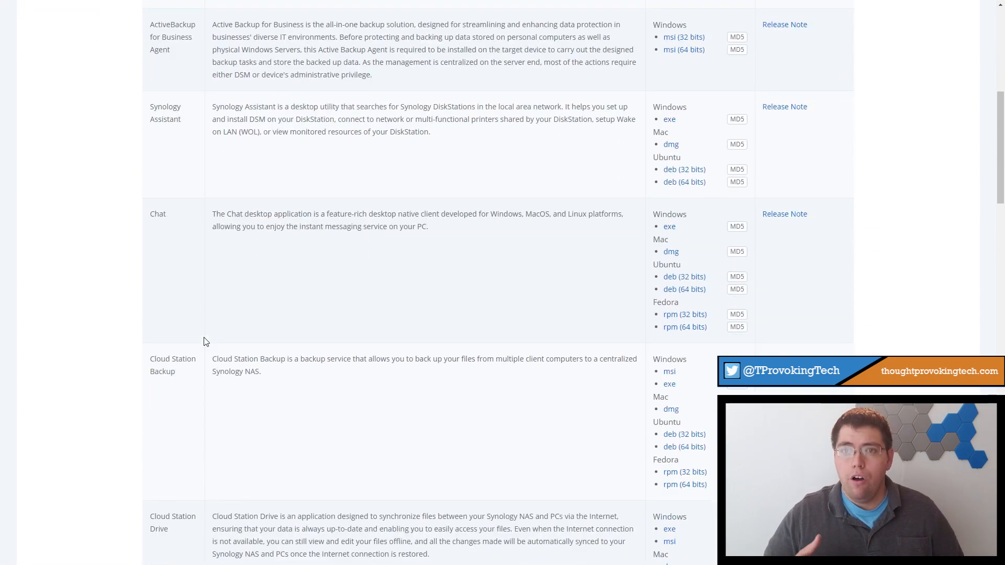
scroll(down, 3)
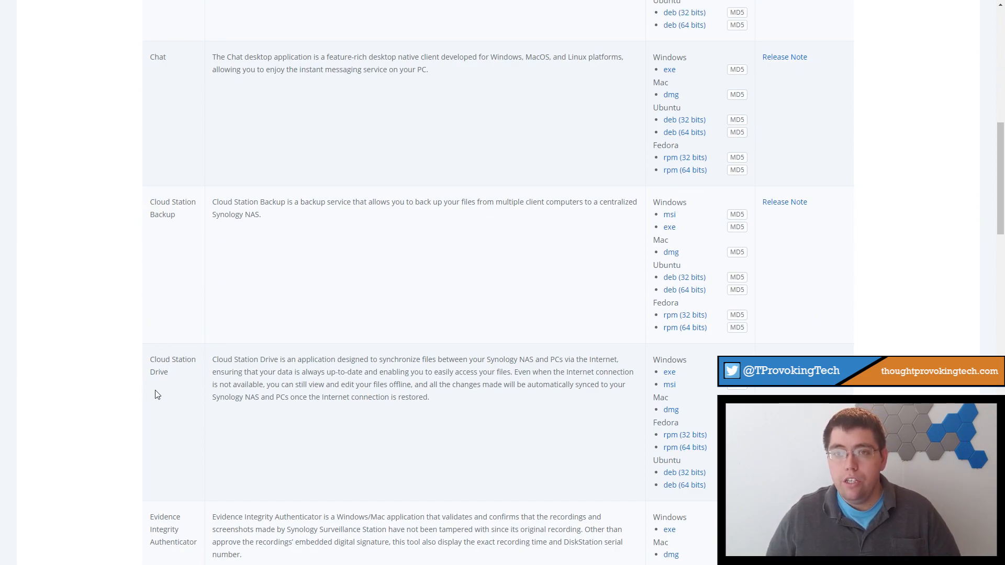
scroll(down, 3)
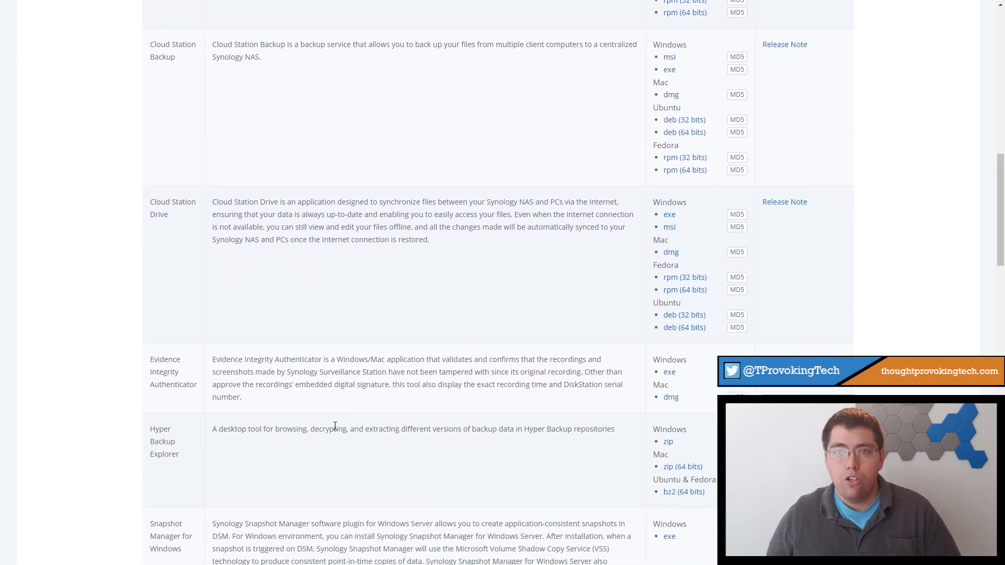
scroll(down, 3)
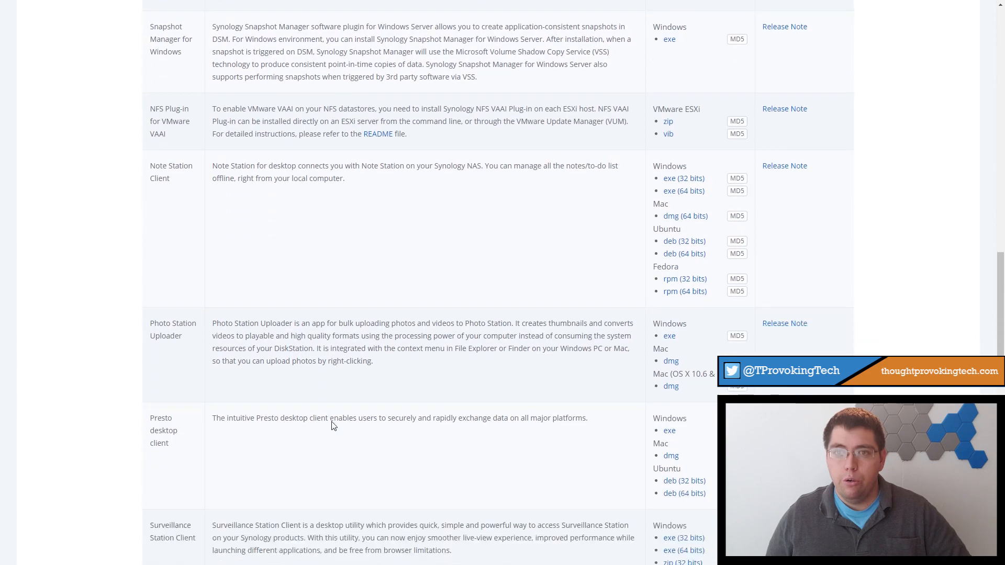
scroll(down, 3)
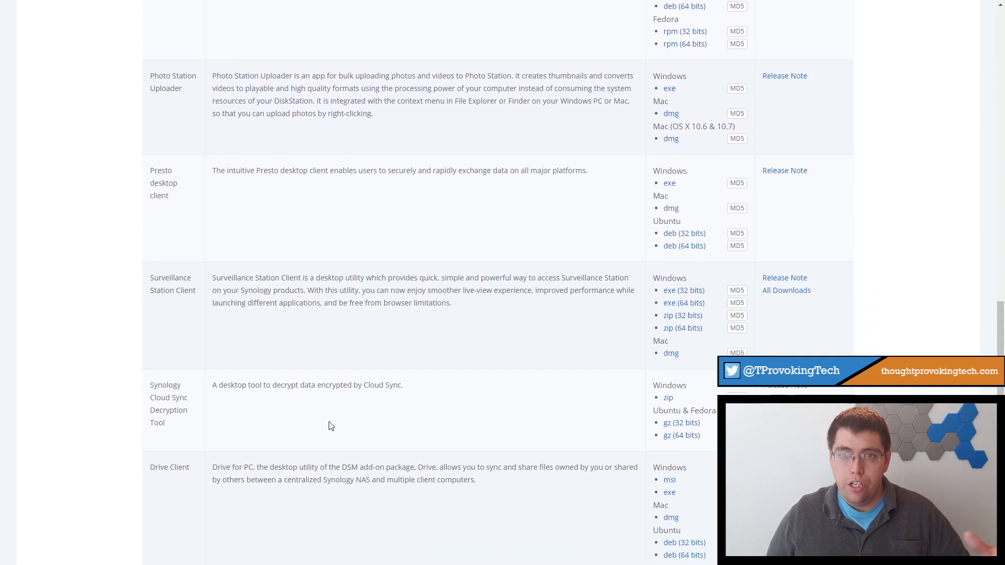
scroll(down, 3)
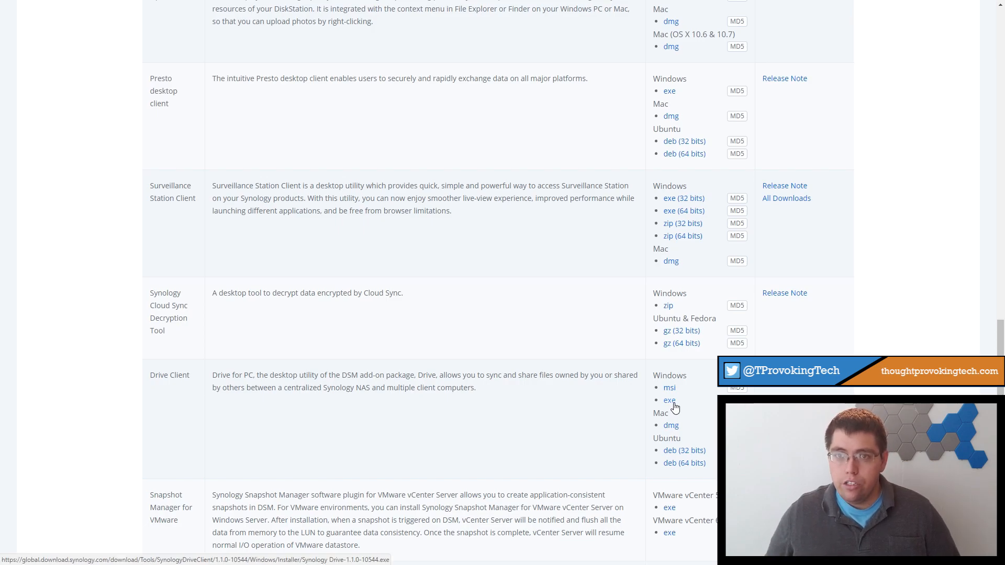
click(668, 399)
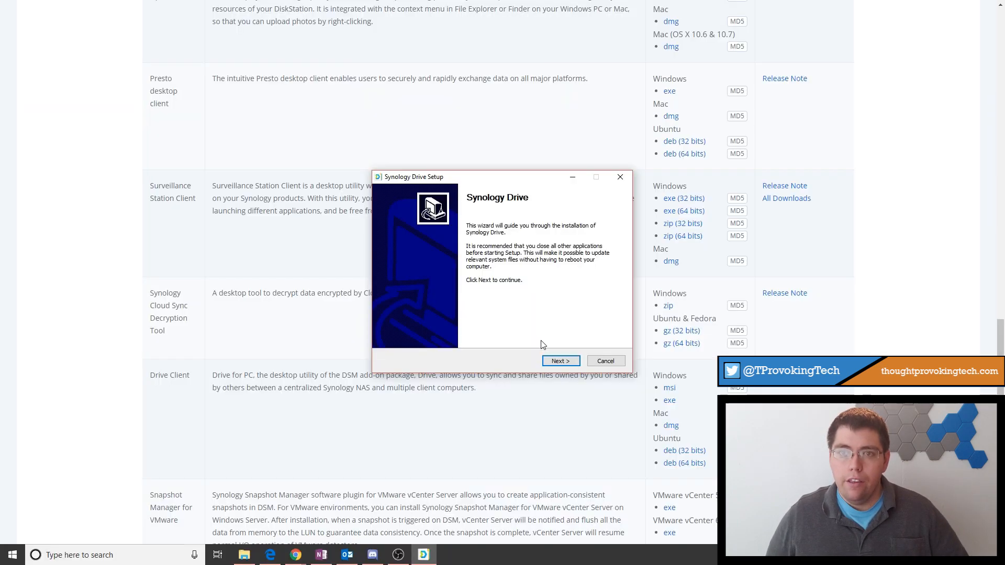
- Run the setup wizard through to Finish, leaving Run Synology Drive checked
click(559, 360)
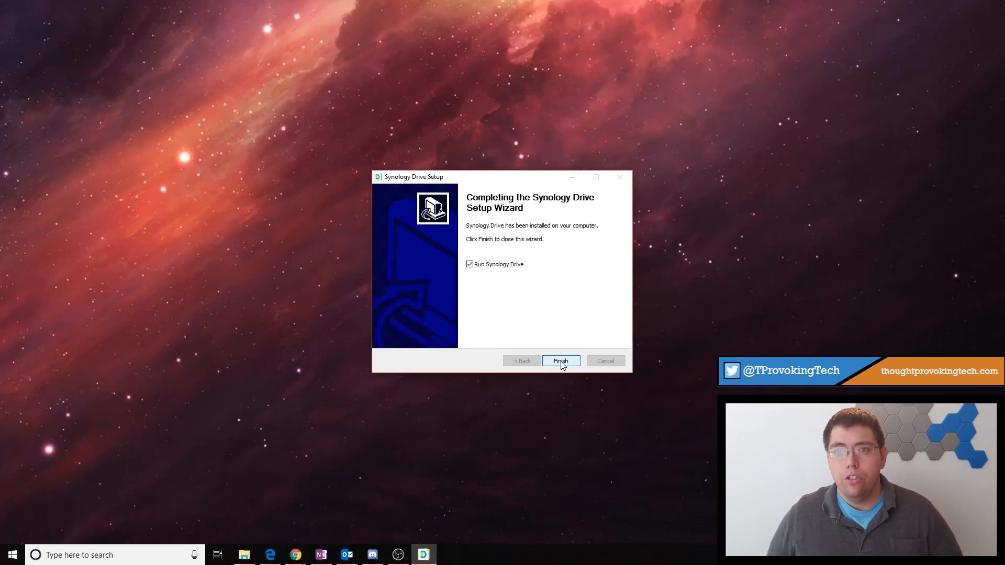
click(560, 361)
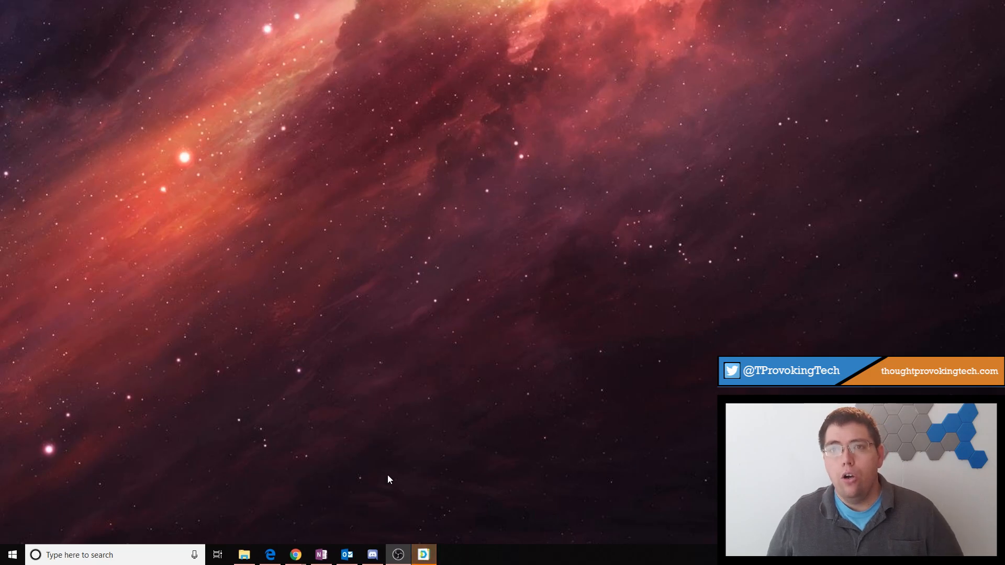
- Start Now in Drive Client, enter the NAS address, username and password, and continue
click(422, 554)
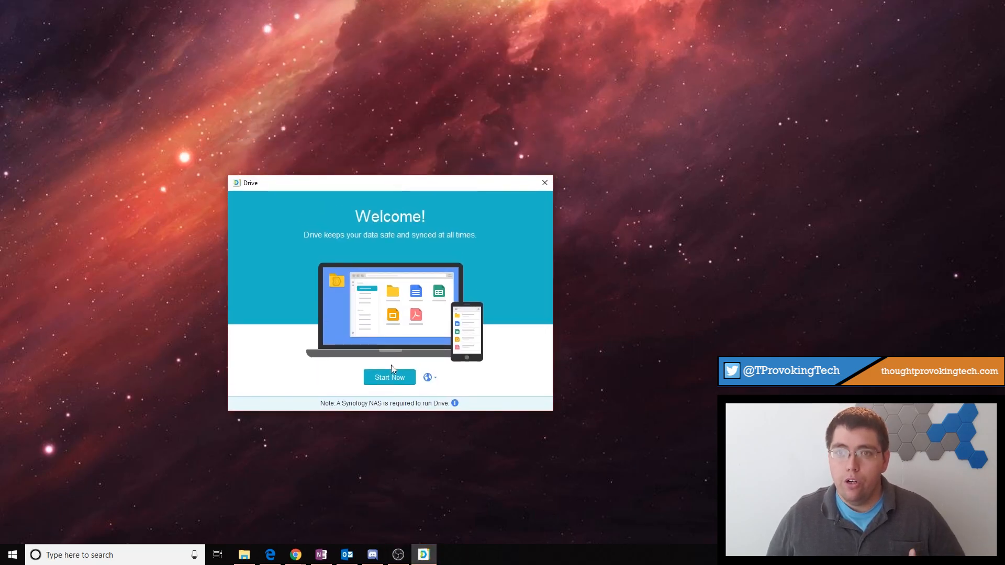
click(389, 377)
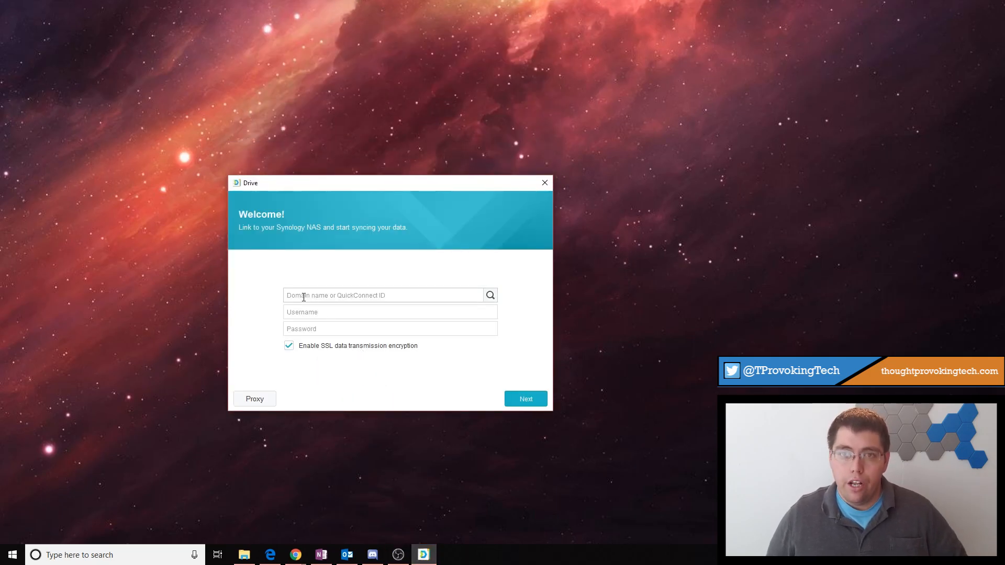
click(383, 295)
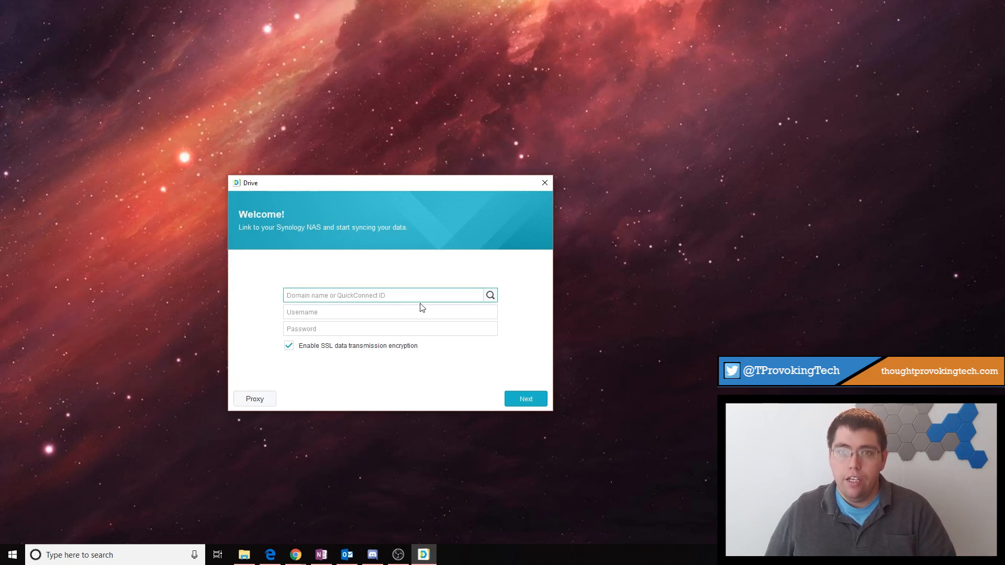
click(384, 295)
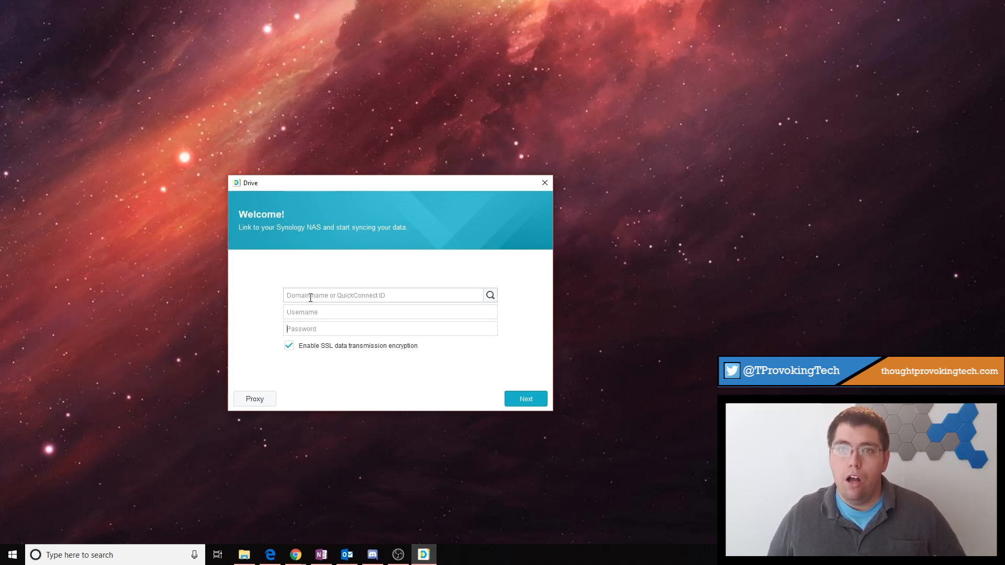
click(383, 295)
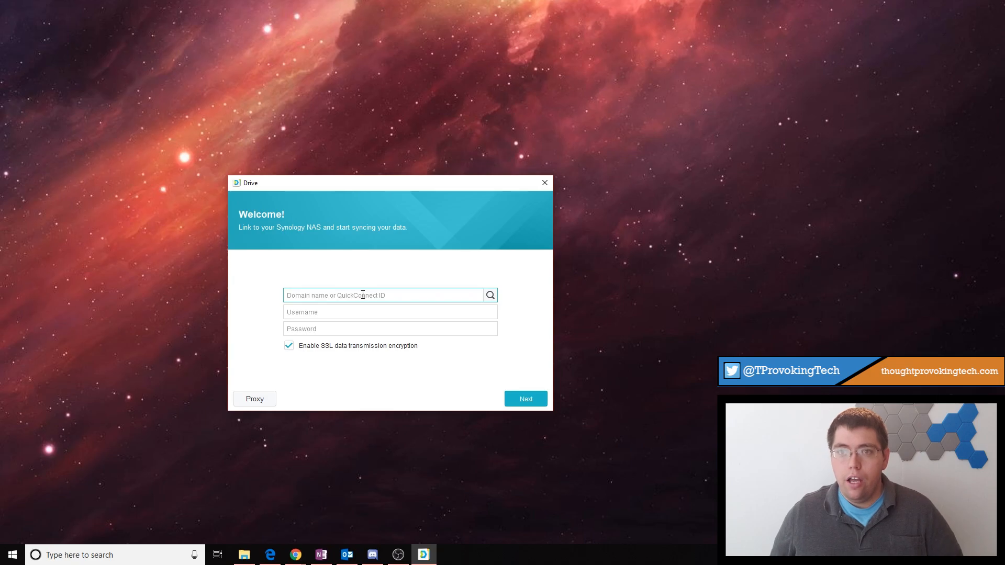
click(524, 399)
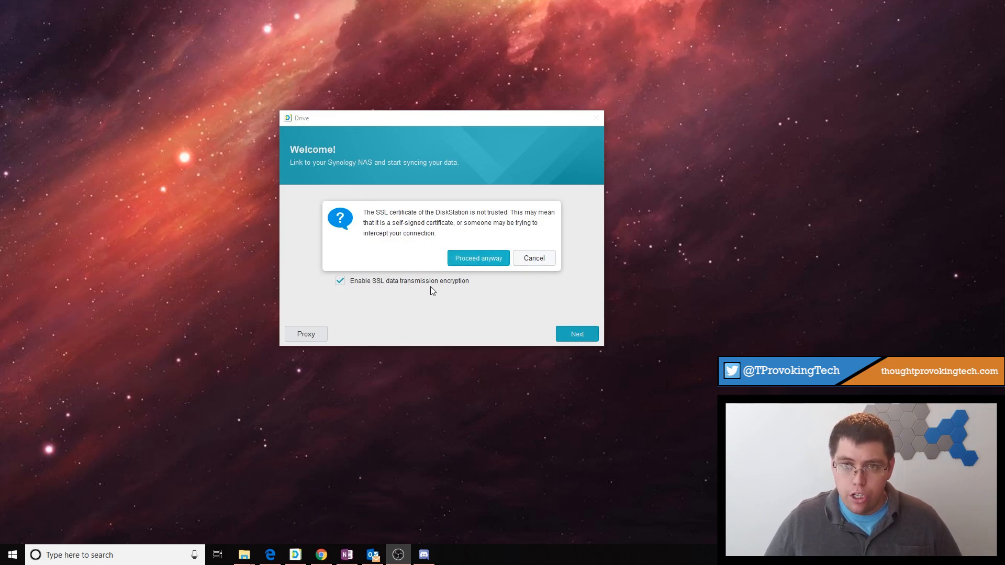
mouse_move(392, 215)
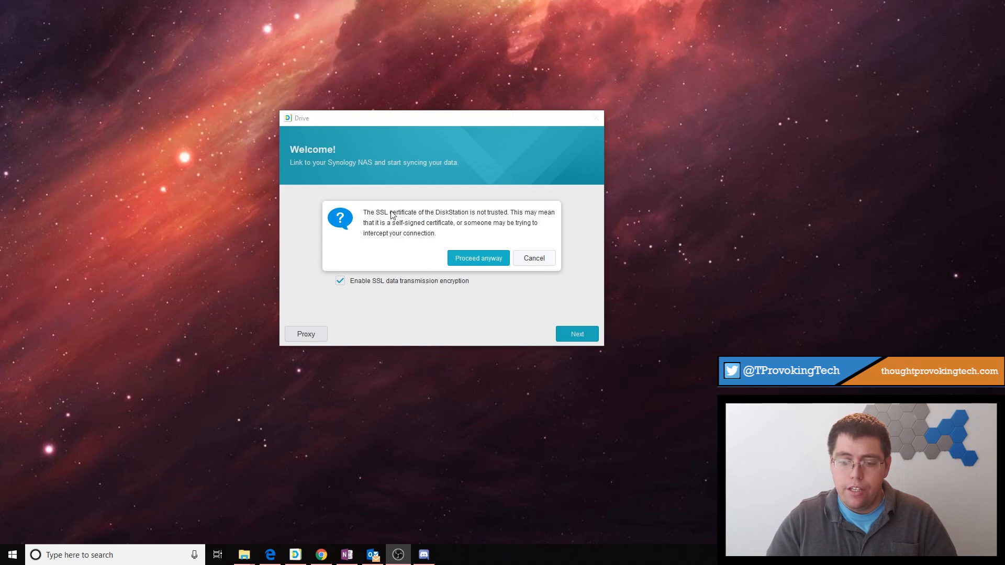
mouse_move(440, 212)
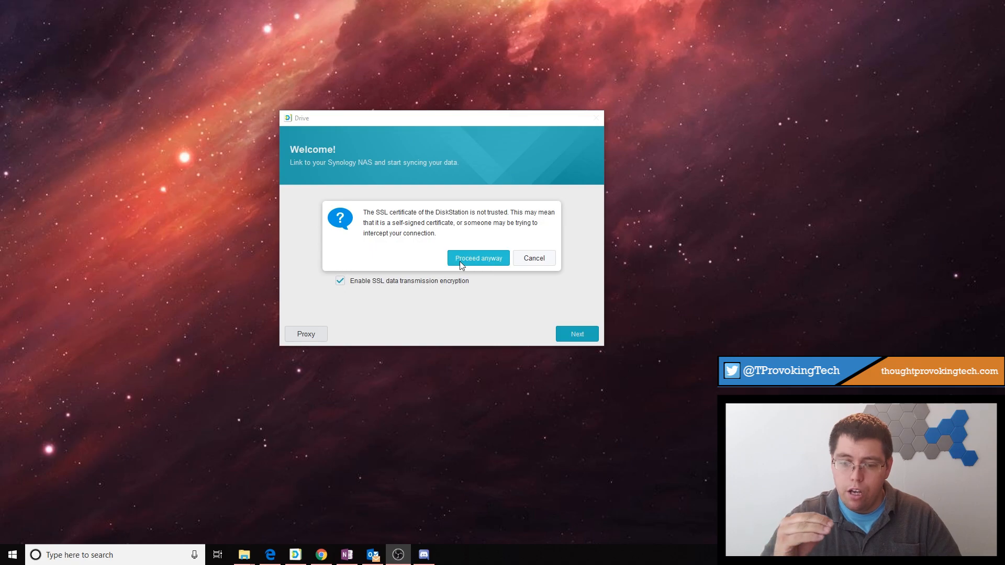
- Proceed anyway past the untrusted SSL certificate warning to the Almost Done page
click(477, 257)
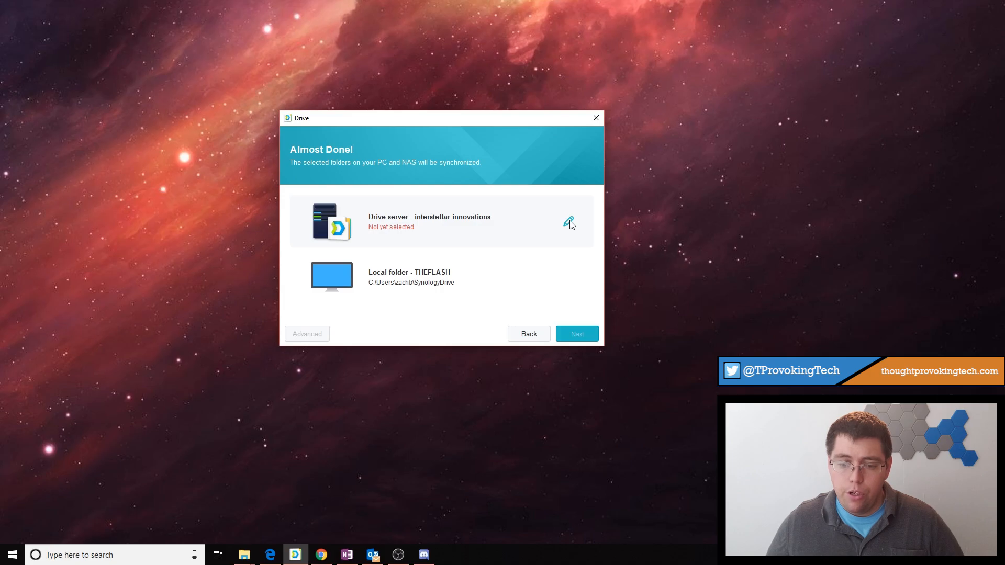
- Set the Drive server folder to Team Folder > Testing Grounds and confirm
click(569, 220)
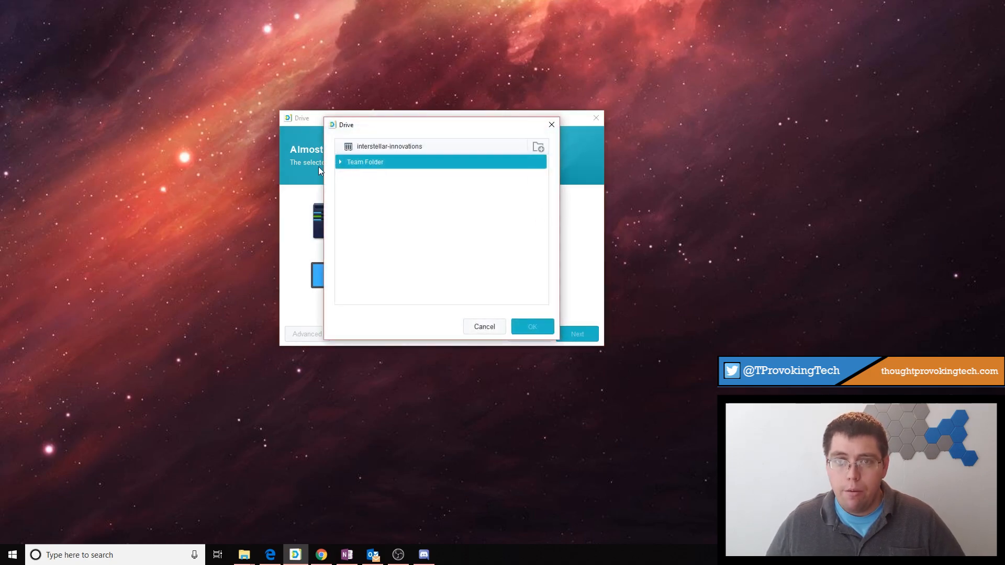
click(340, 161)
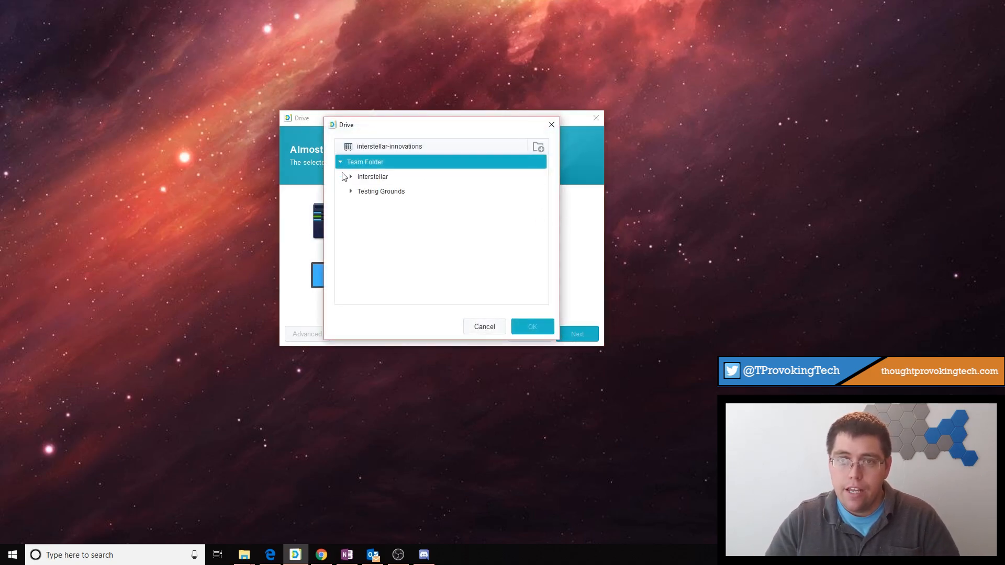
click(381, 191)
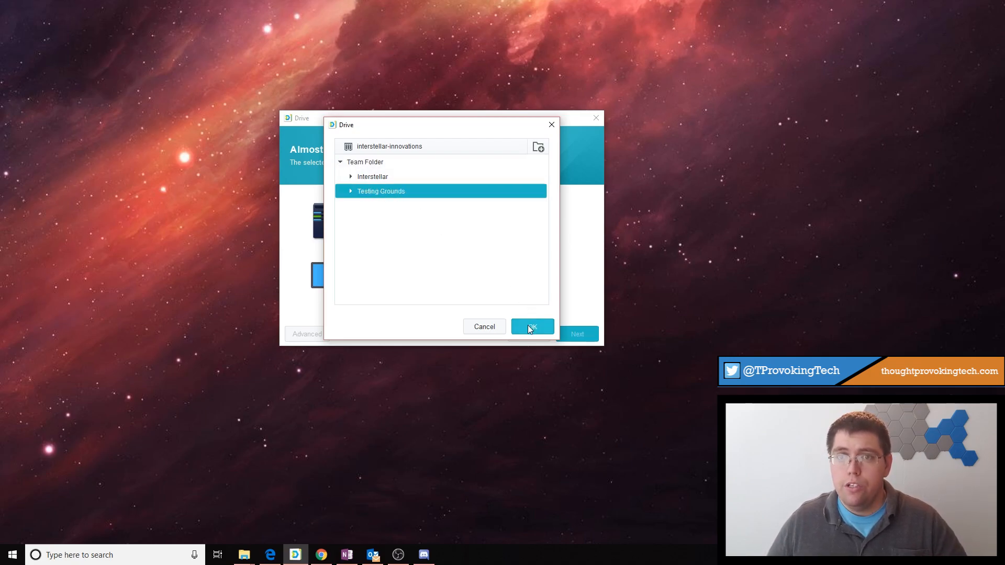
click(531, 327)
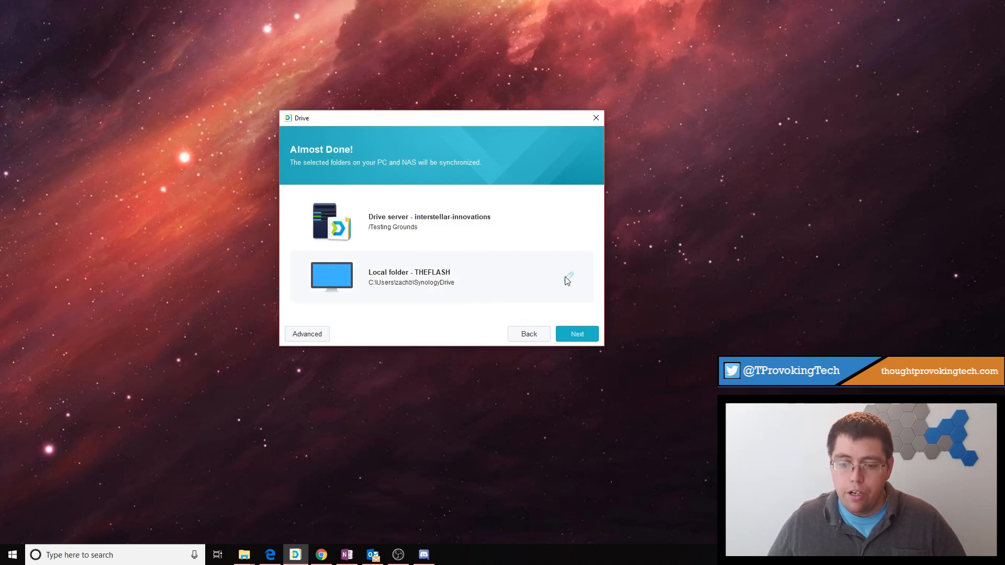
- Change the local sync folder to D:\Testing Grounds and confirm
click(567, 274)
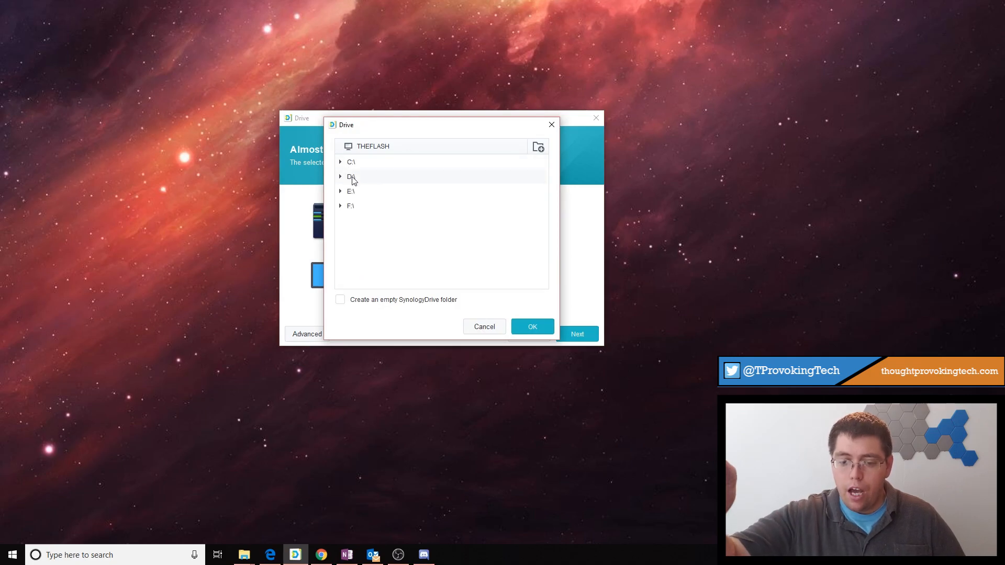
click(340, 176)
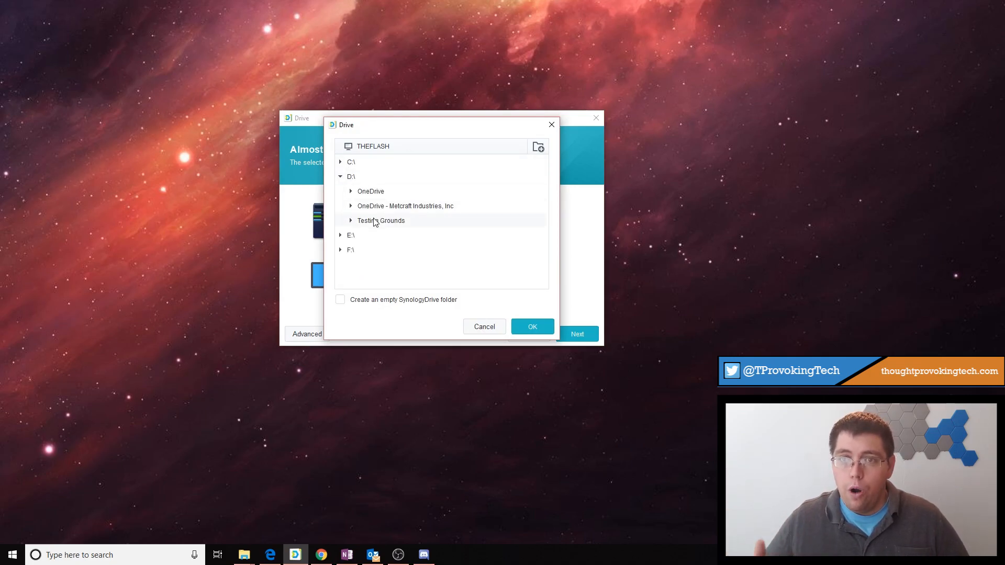
click(381, 221)
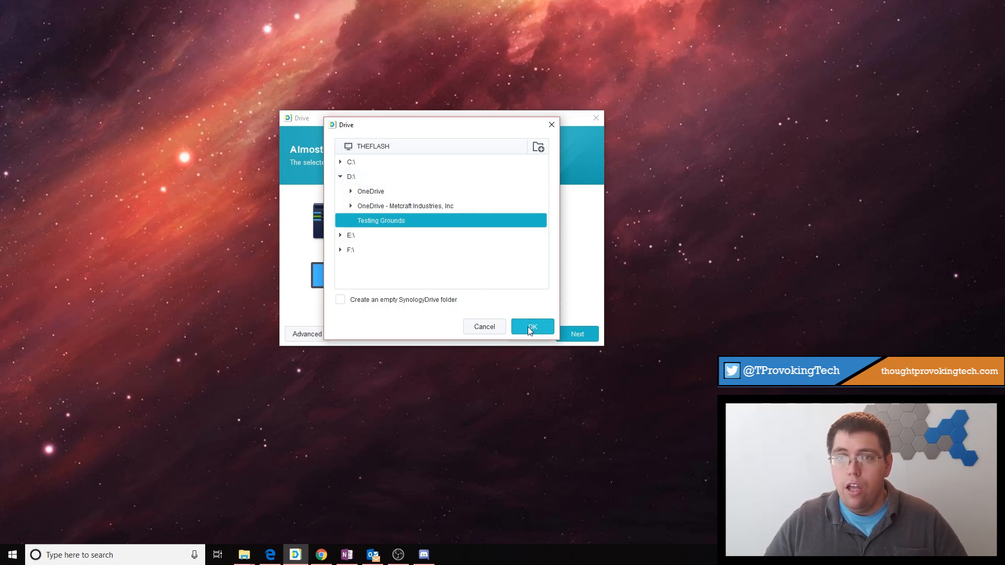
click(532, 327)
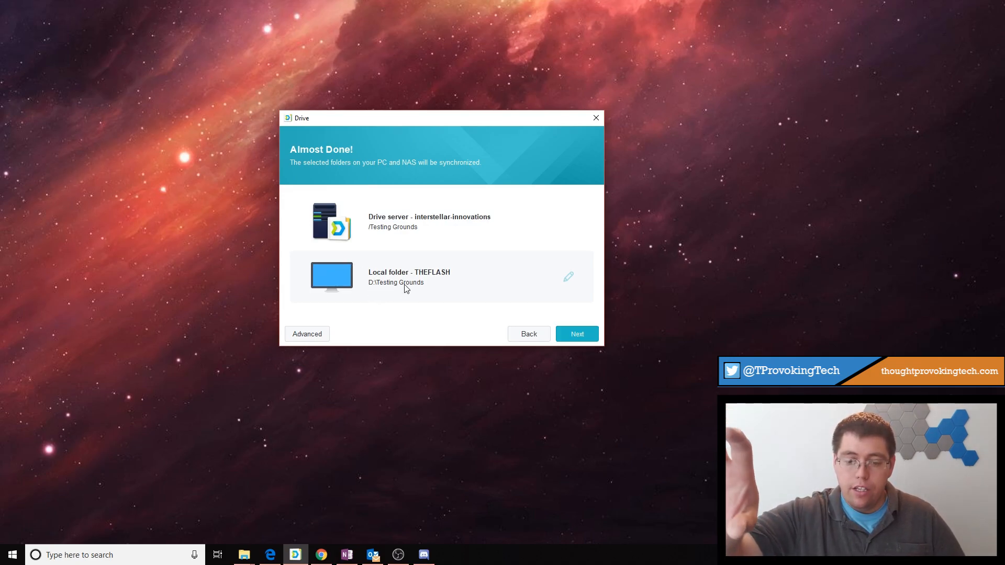
mouse_move(431, 269)
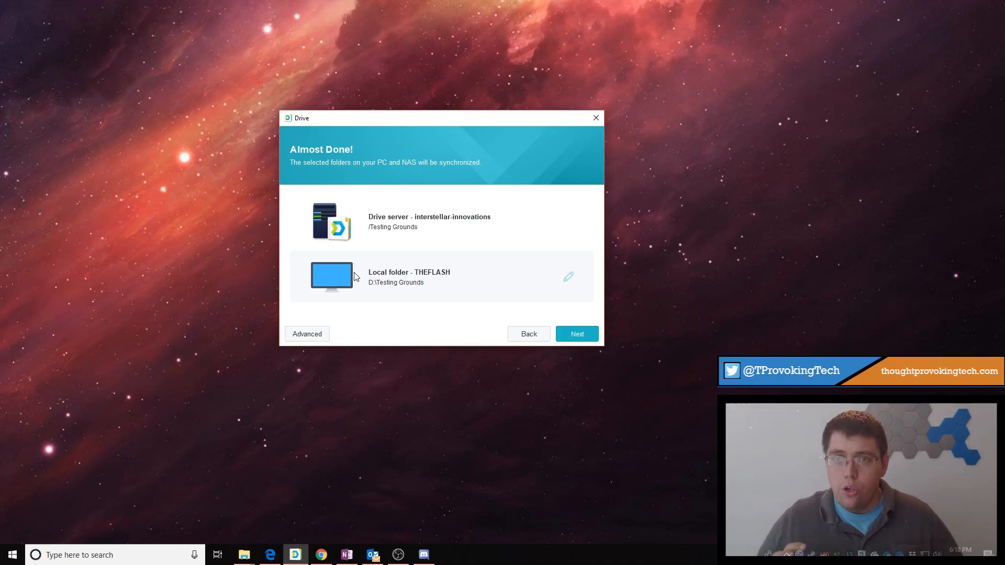
mouse_move(450, 289)
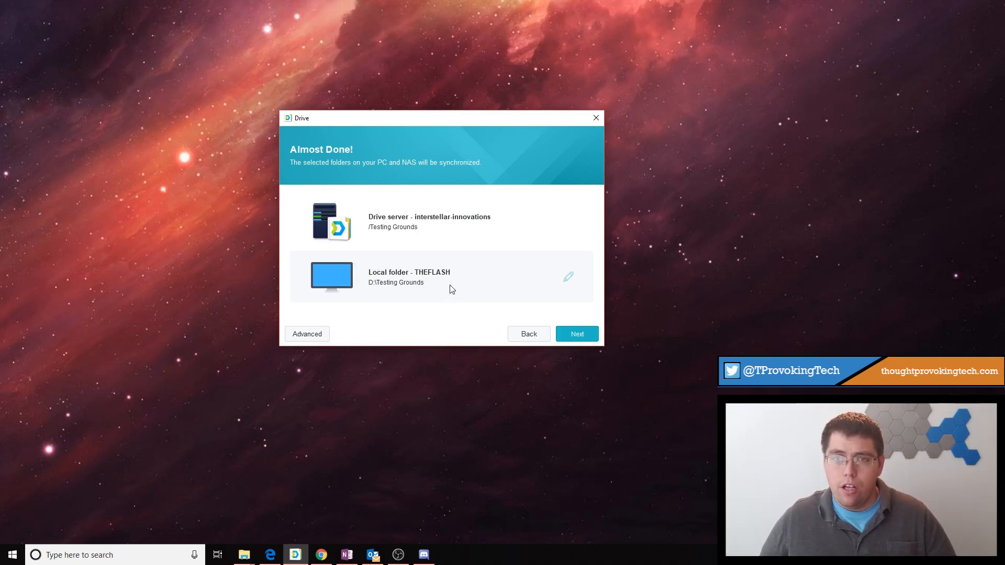
mouse_move(367, 257)
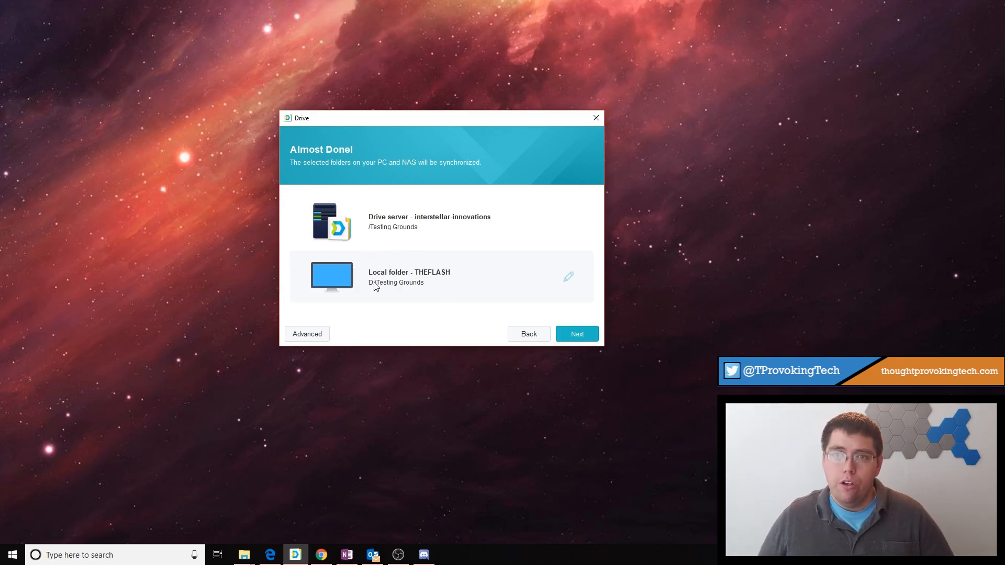
mouse_move(447, 289)
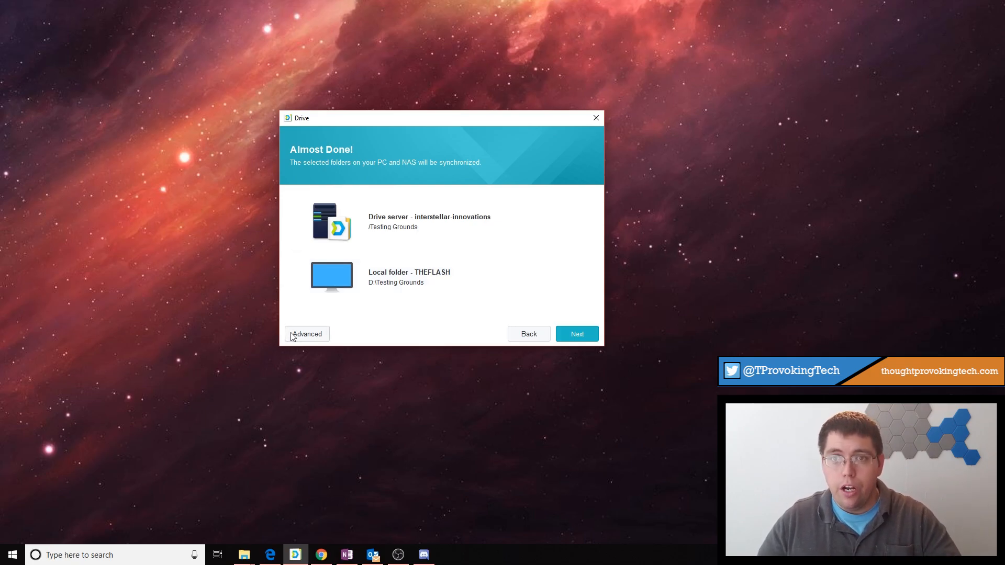
- In Advanced settings, toggle the subfolder checkboxes but leave all Testing Grounds folders included, then view File filter
click(307, 333)
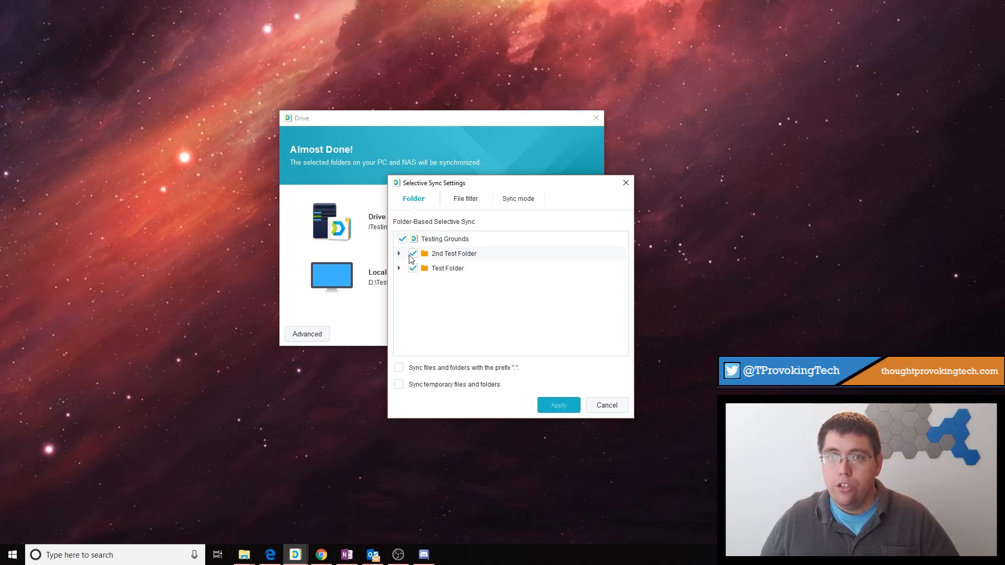
click(412, 253)
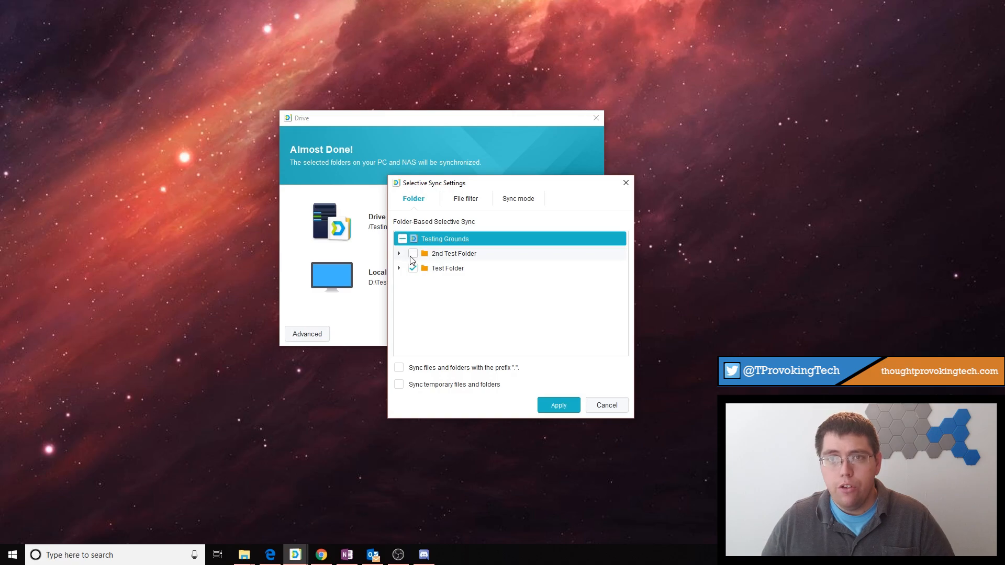
click(412, 253)
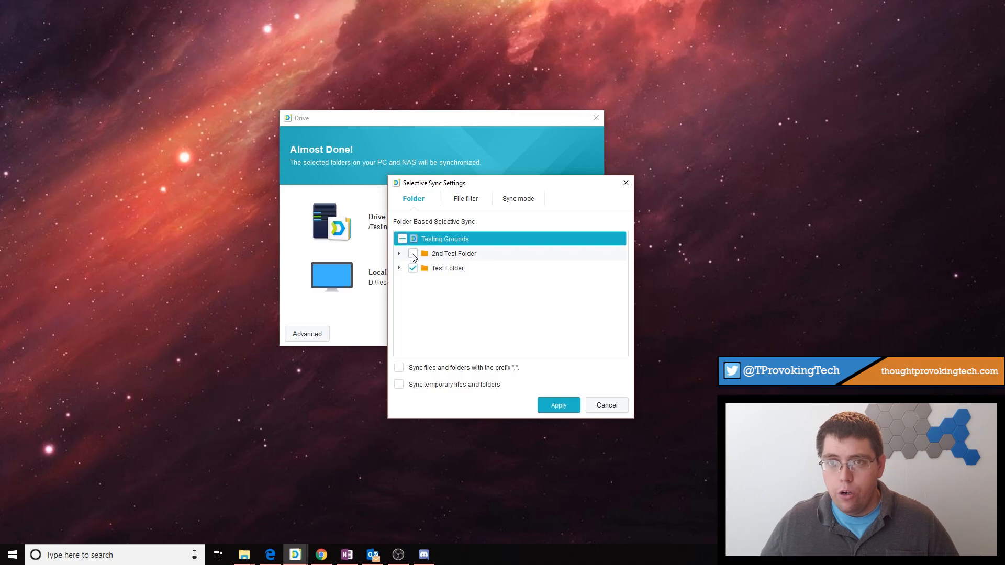
click(413, 253)
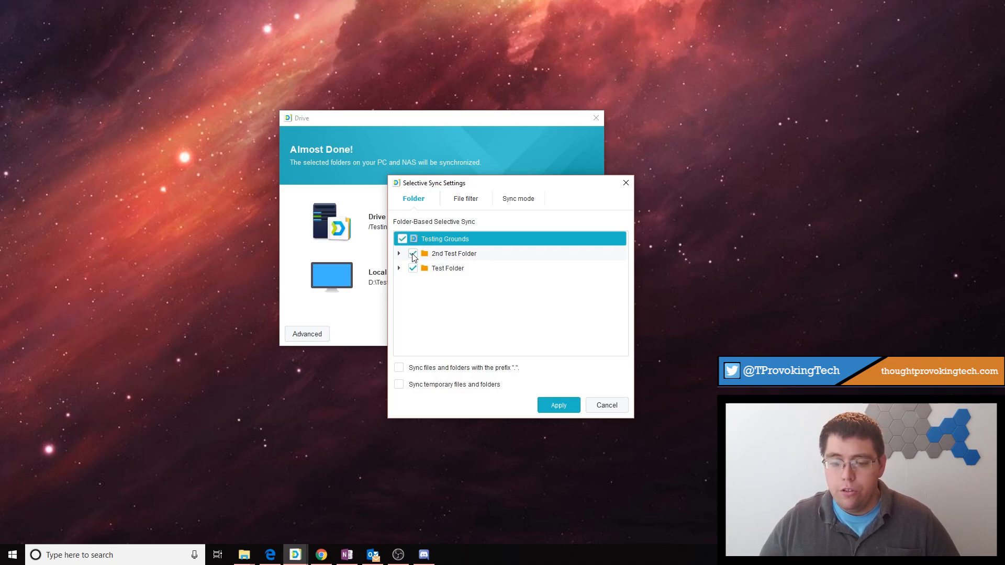
click(412, 239)
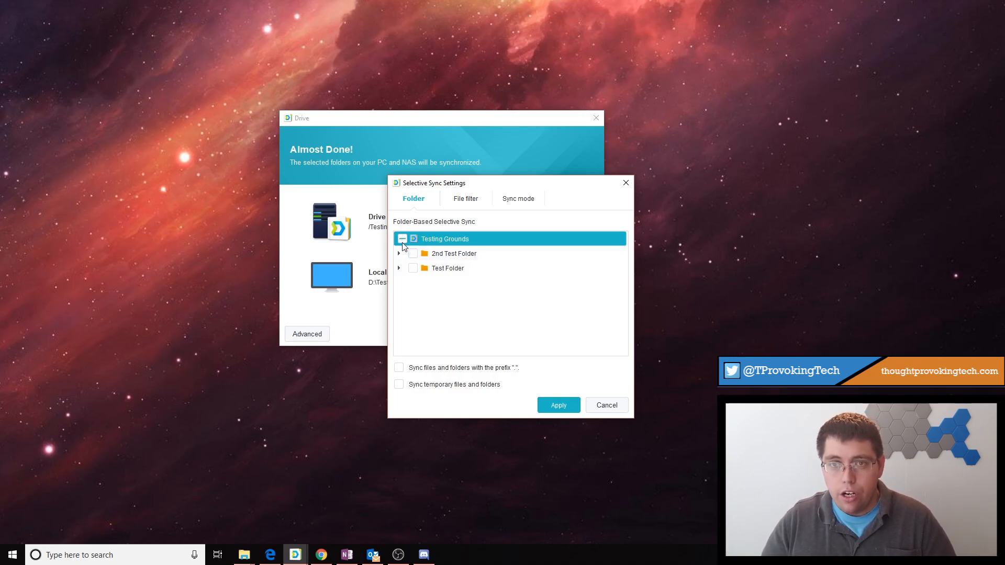
click(402, 238)
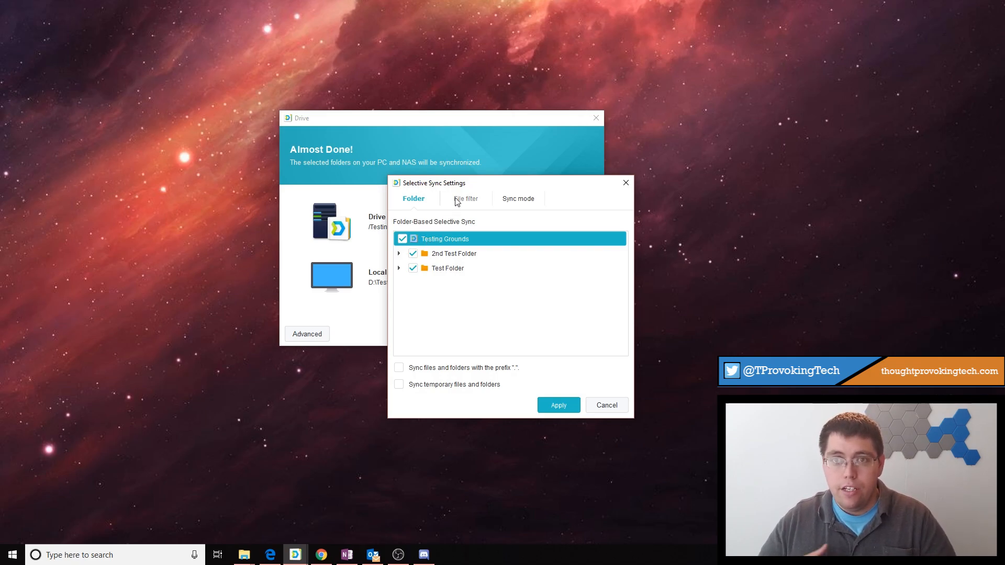
click(465, 199)
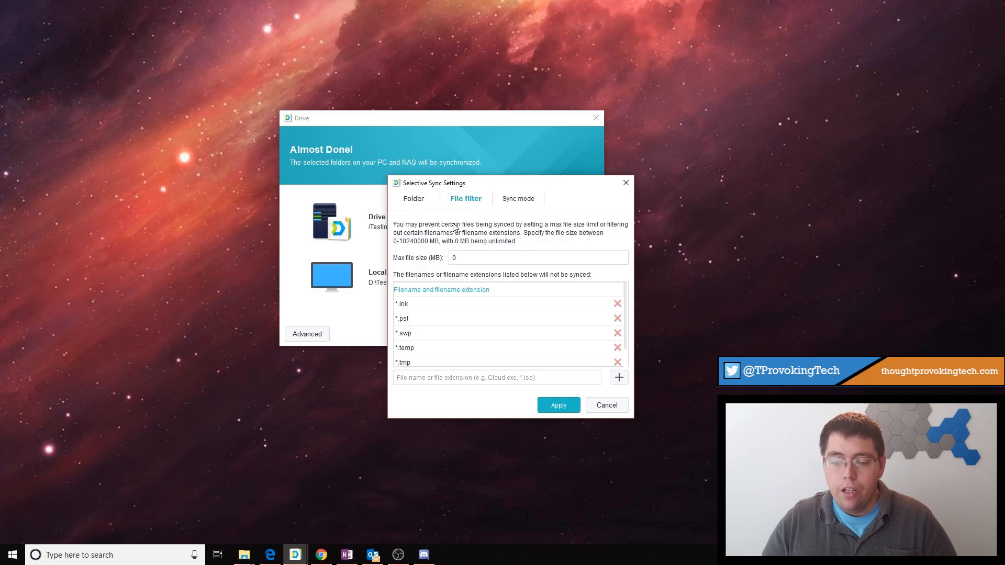
mouse_move(419, 334)
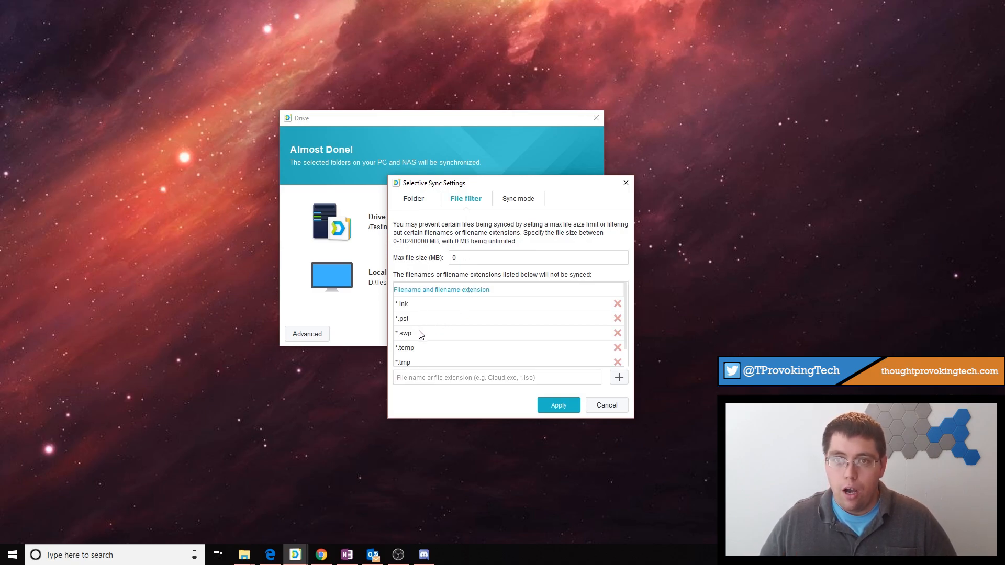
mouse_move(416, 371)
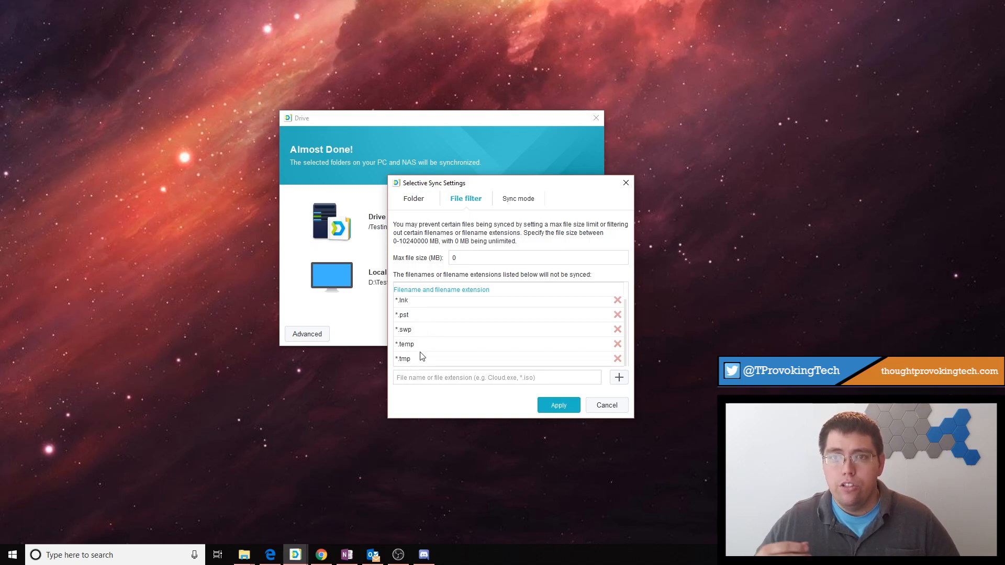
mouse_move(440, 364)
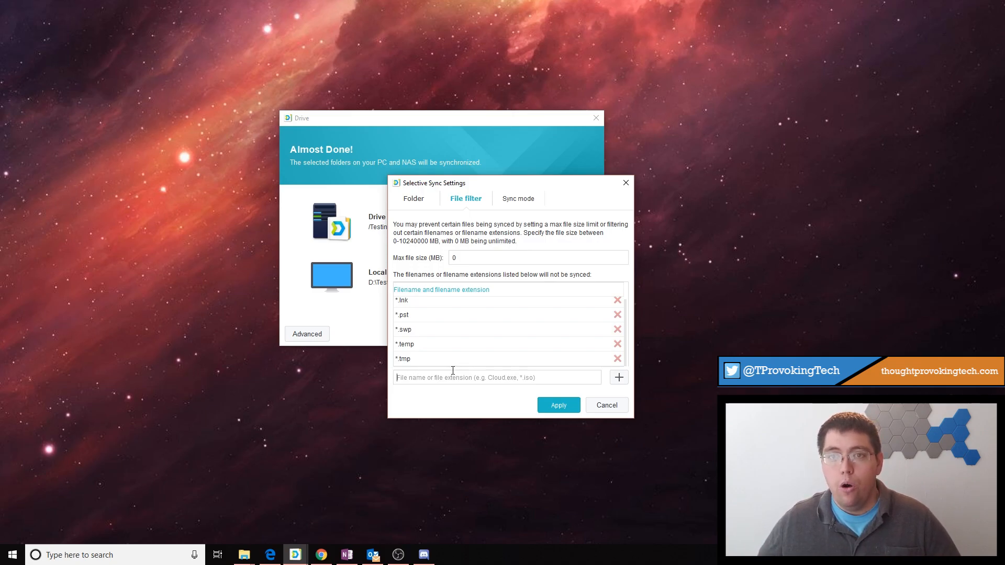
mouse_move(442, 352)
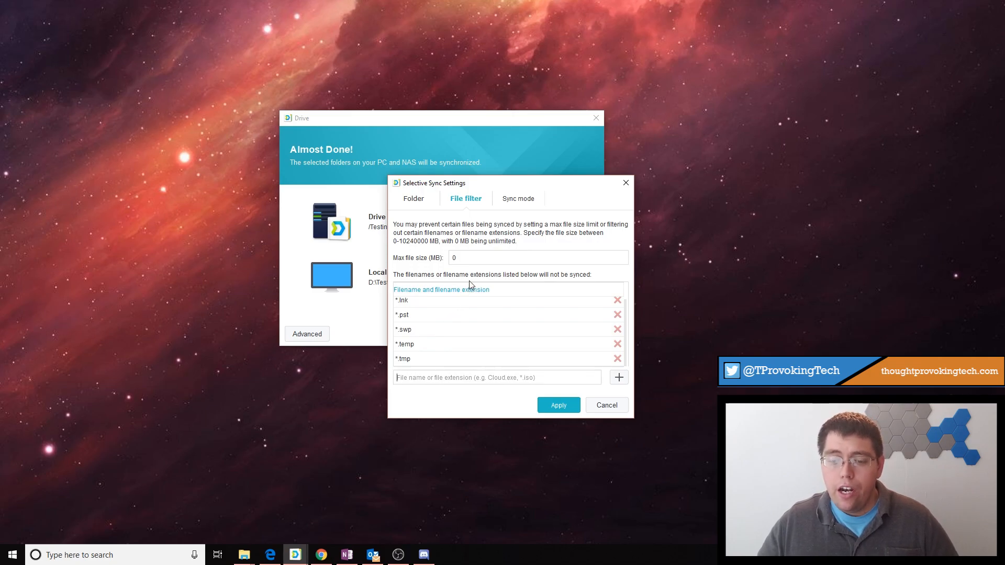
mouse_move(451, 310)
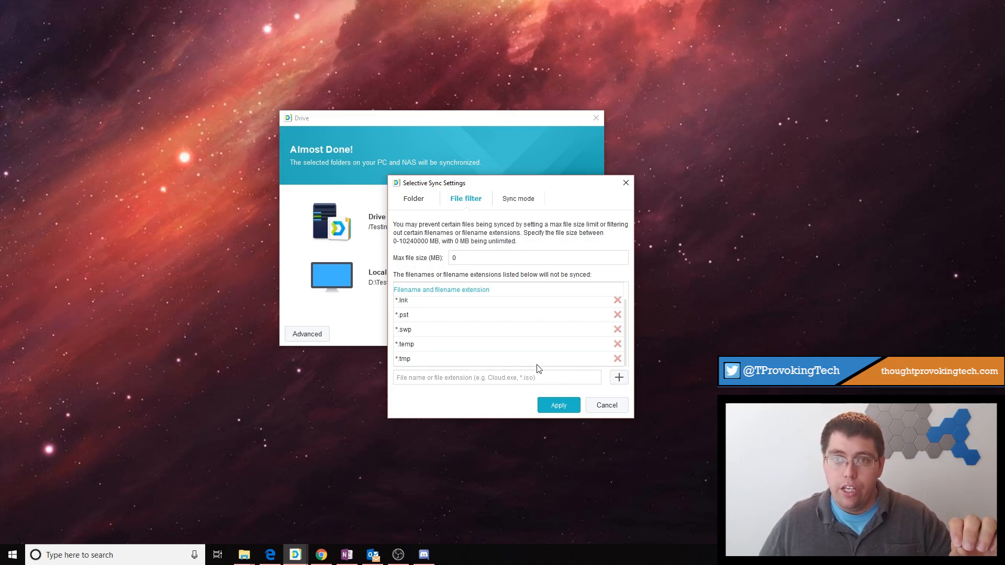
click(496, 376)
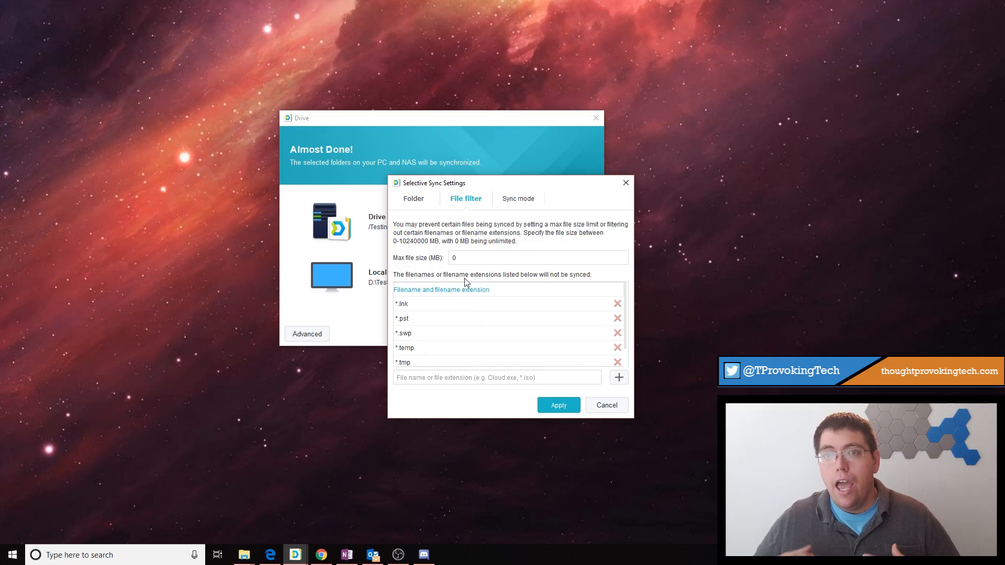
mouse_move(454, 232)
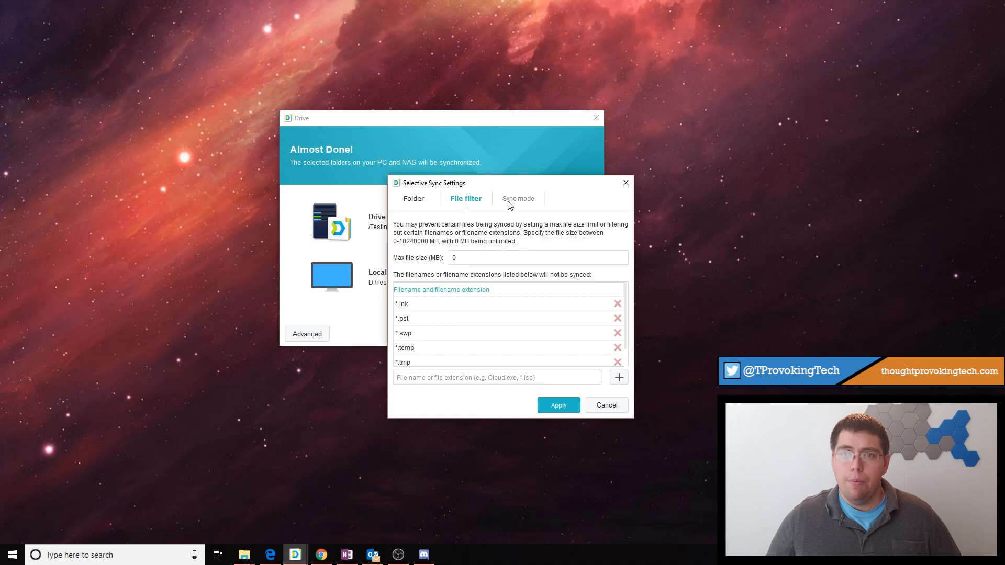
click(517, 198)
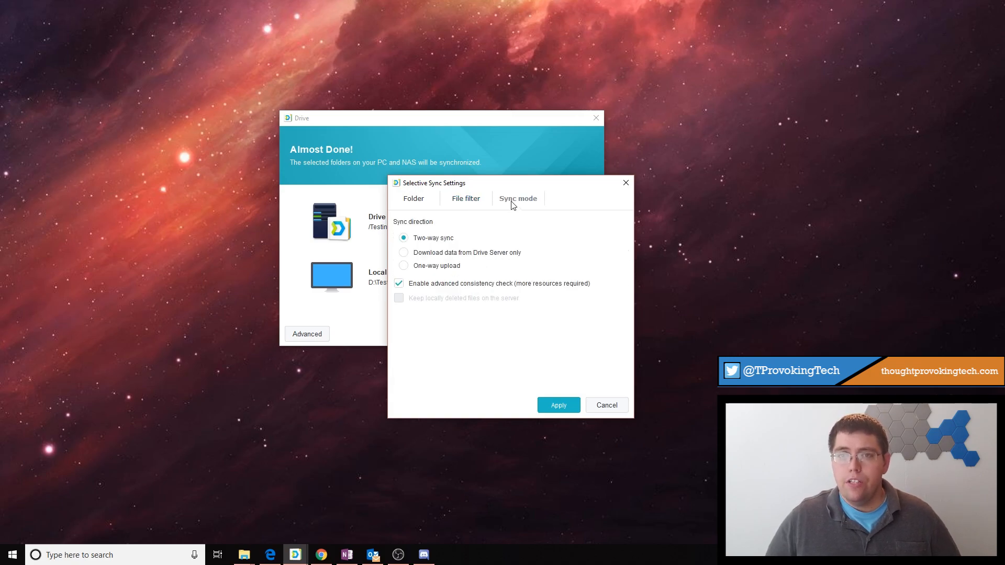
click(518, 198)
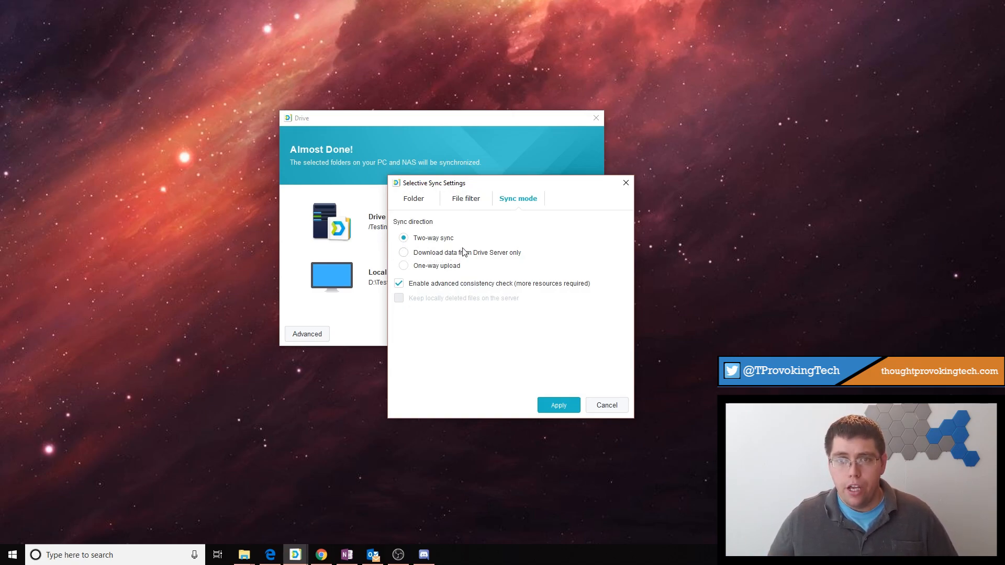
mouse_move(463, 242)
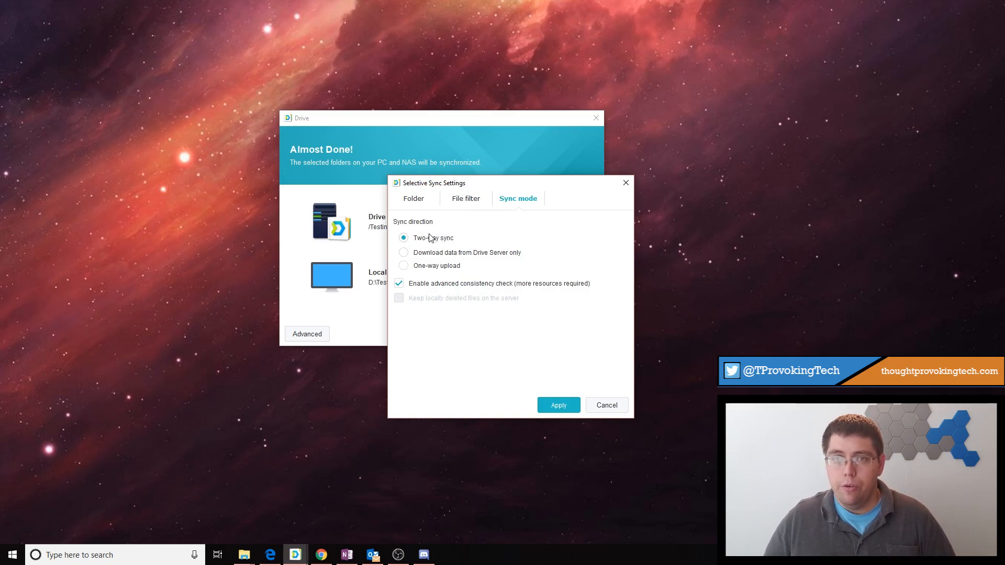
mouse_move(419, 242)
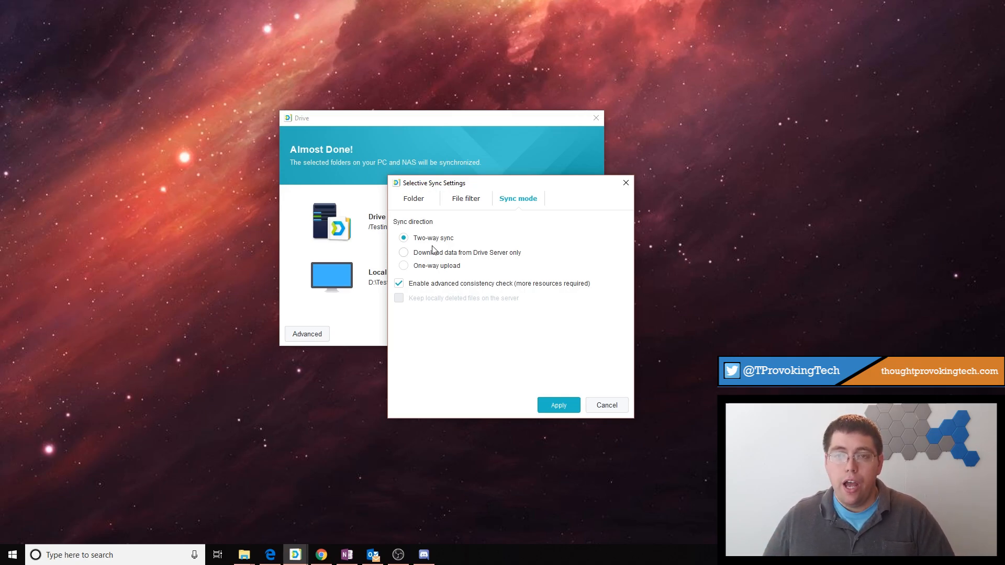
mouse_move(444, 255)
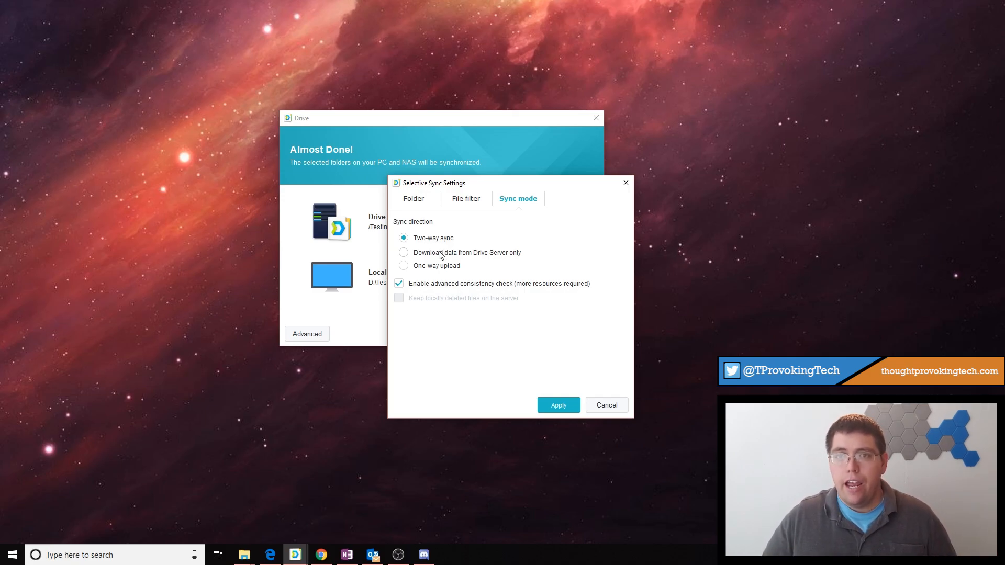
click(403, 252)
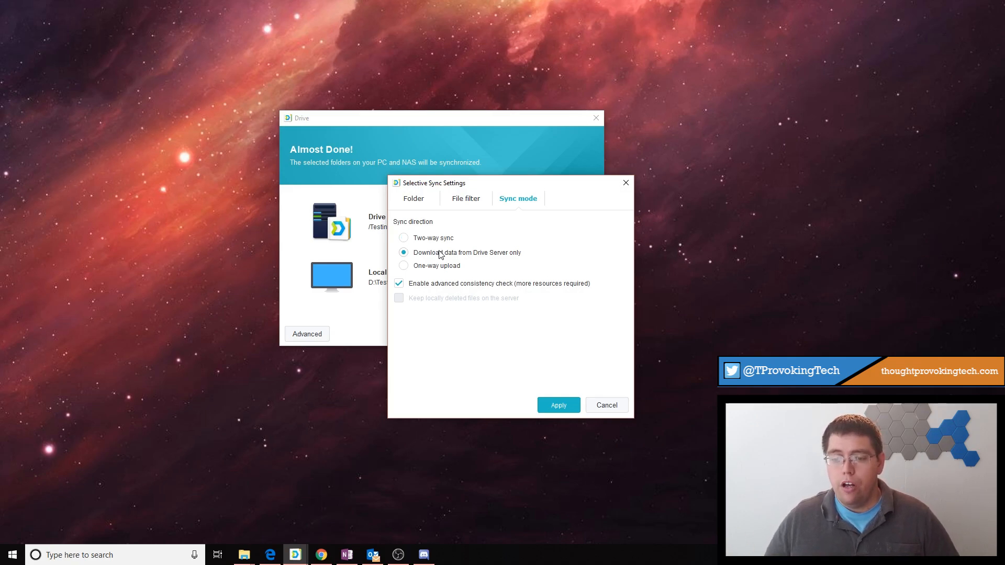
mouse_move(579, 268)
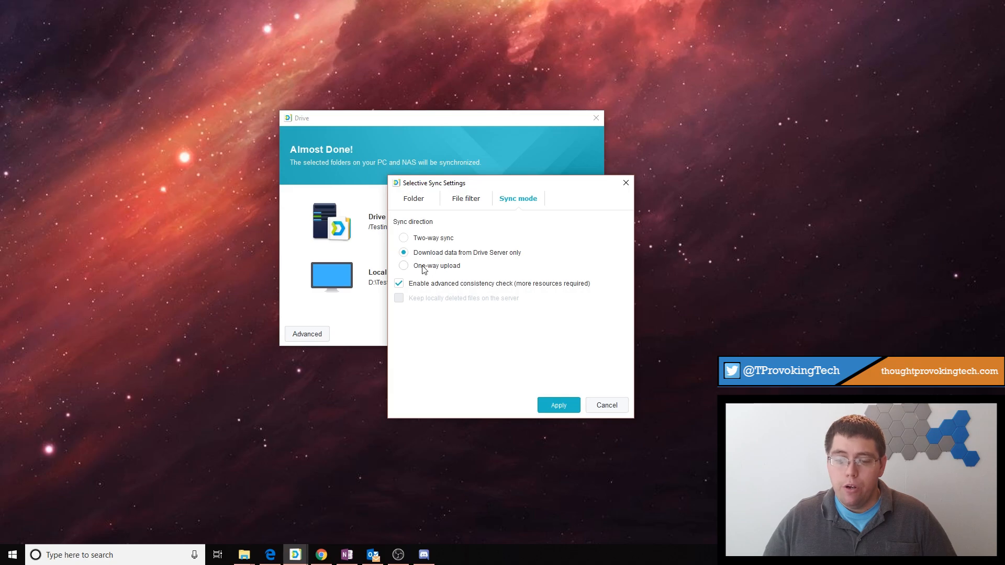
click(403, 265)
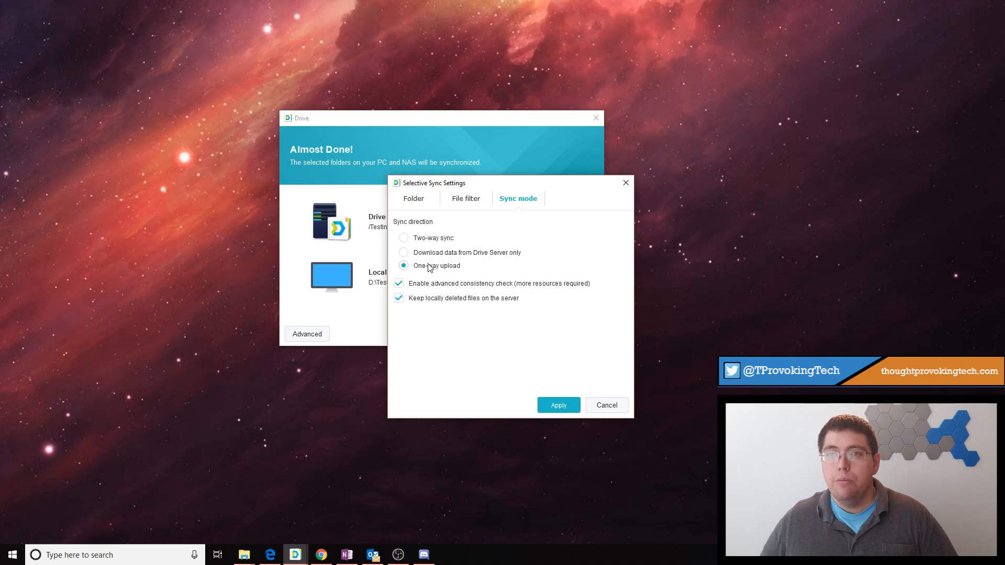
mouse_move(424, 247)
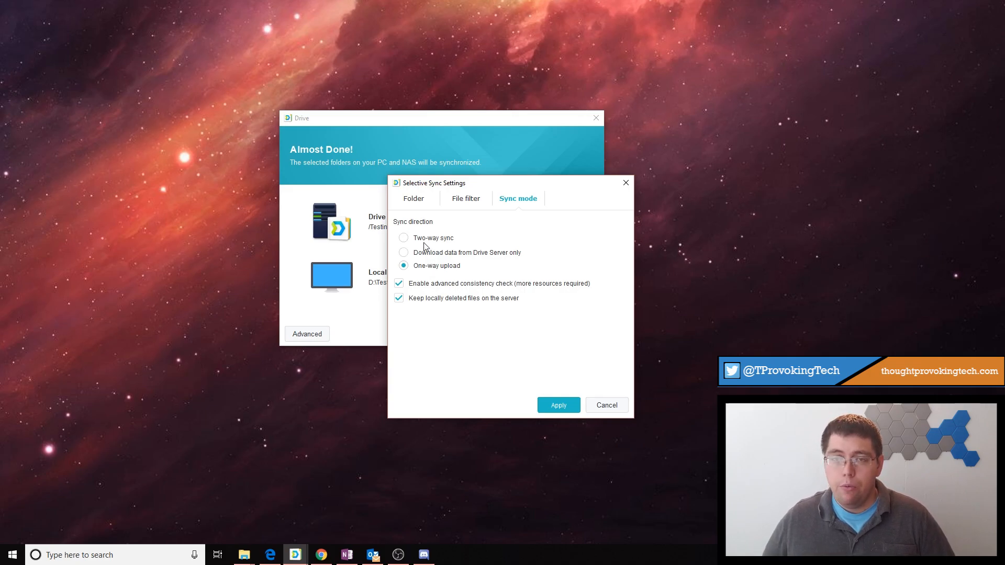
click(402, 238)
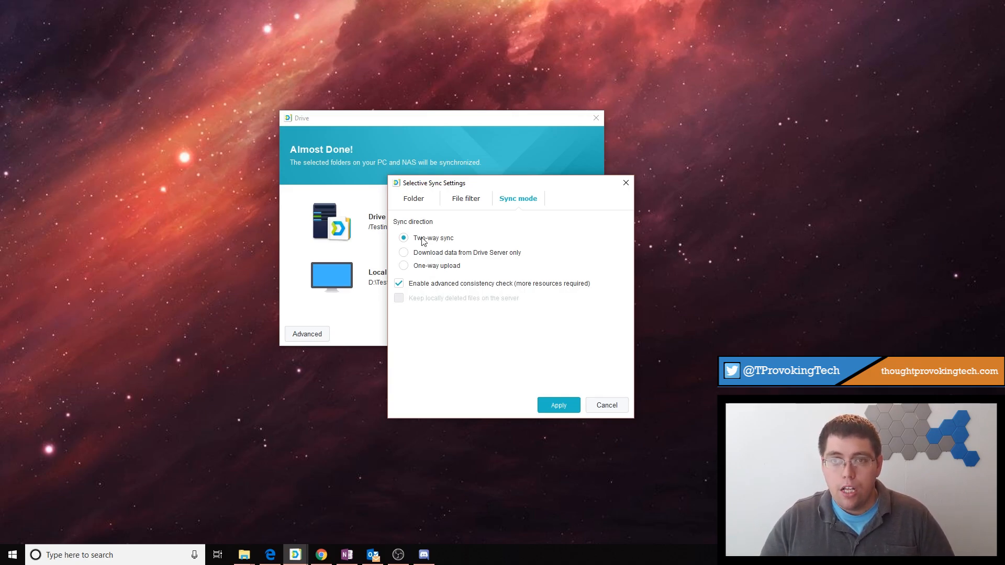
mouse_move(435, 269)
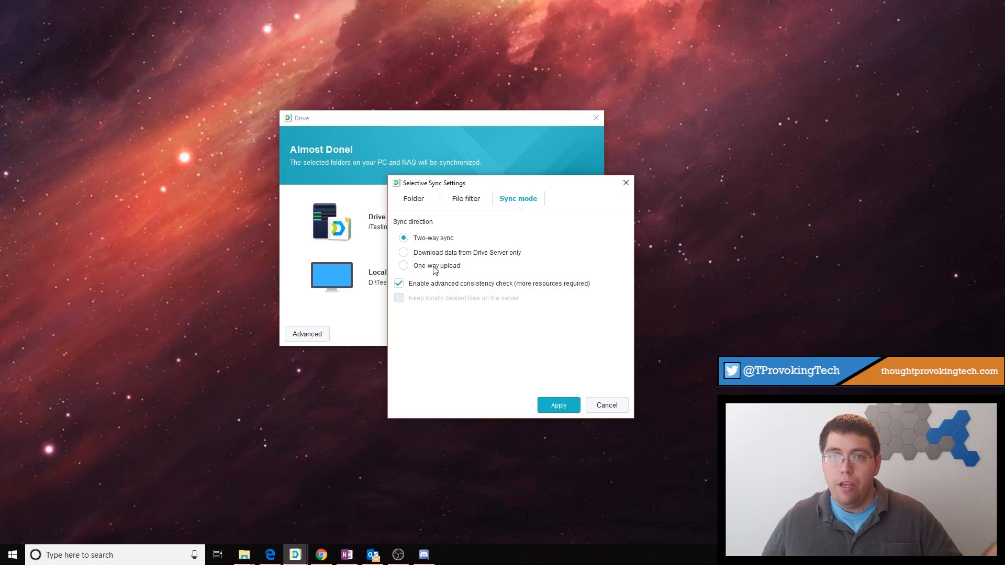
click(403, 265)
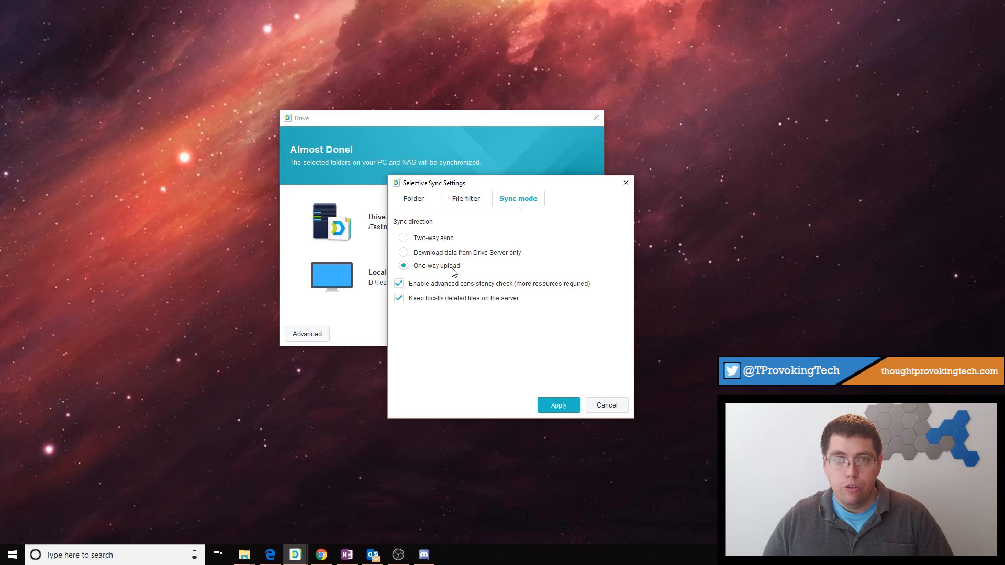
mouse_move(471, 275)
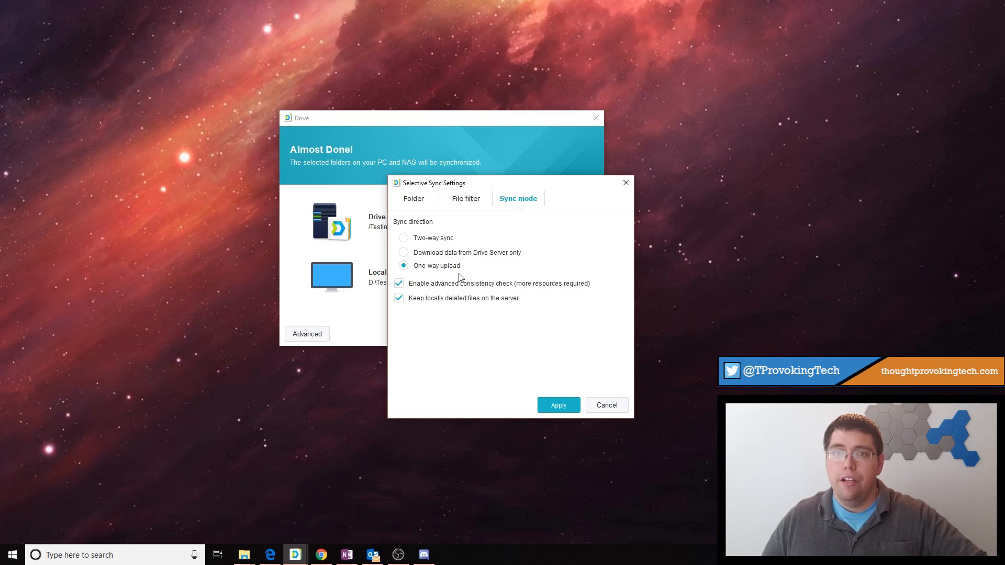
click(403, 237)
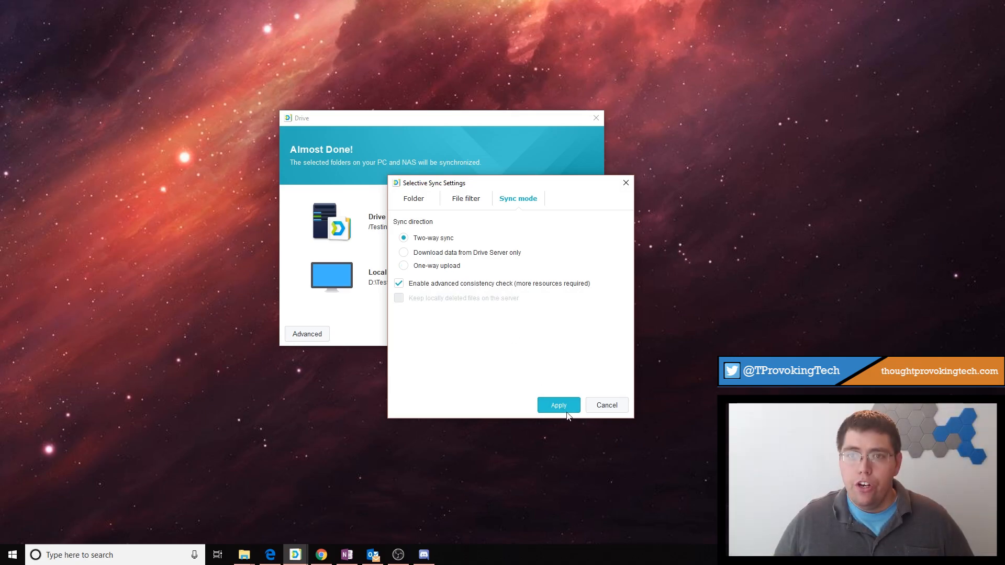
mouse_move(564, 414)
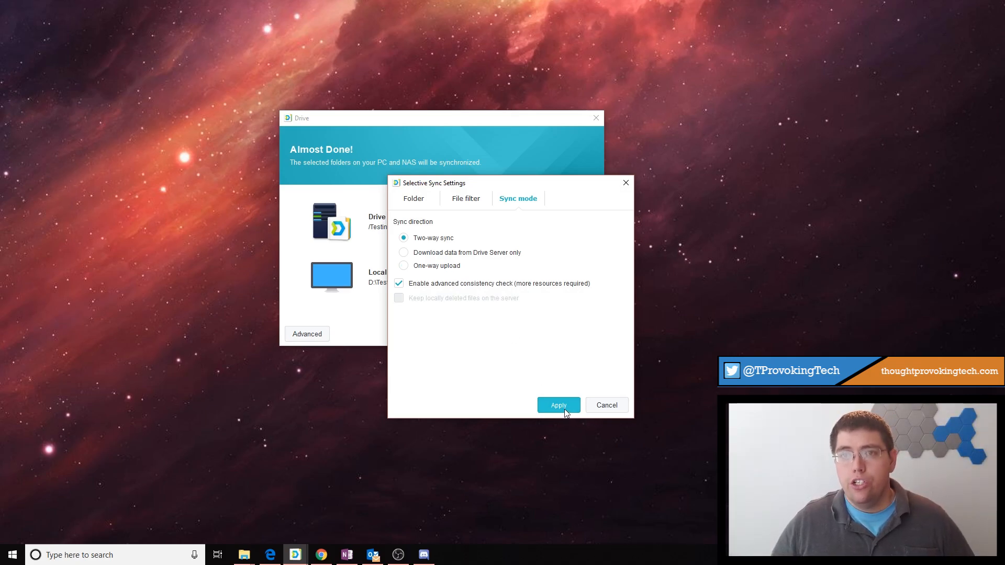
- Apply the sync settings, choose Maybe later for Shared with me, and finish creating the task
click(557, 405)
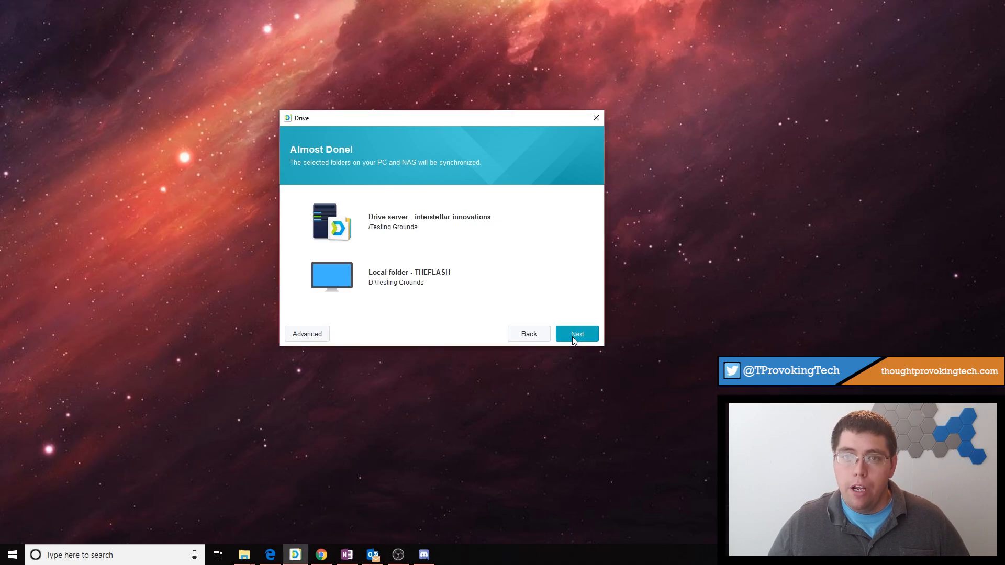
click(575, 334)
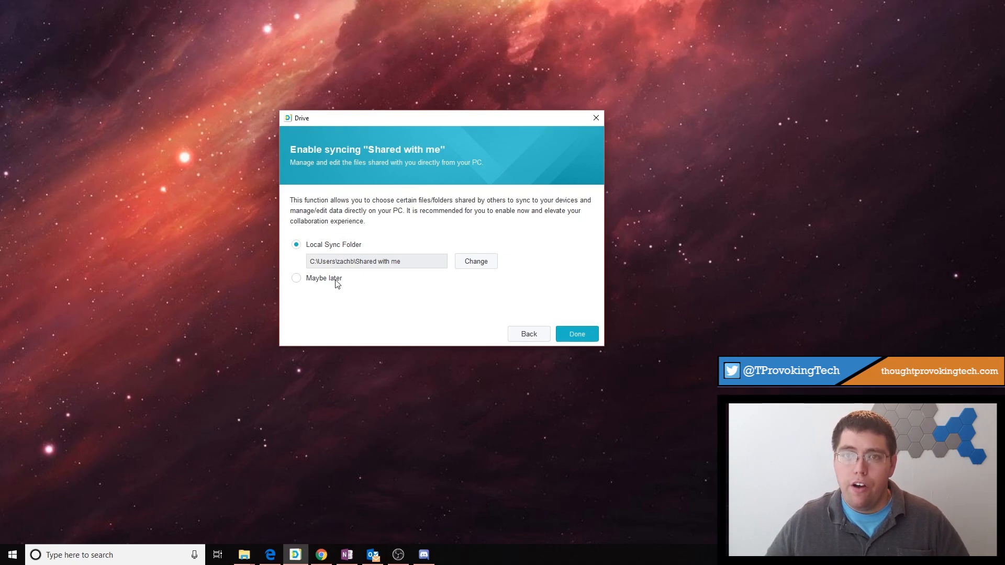
click(295, 277)
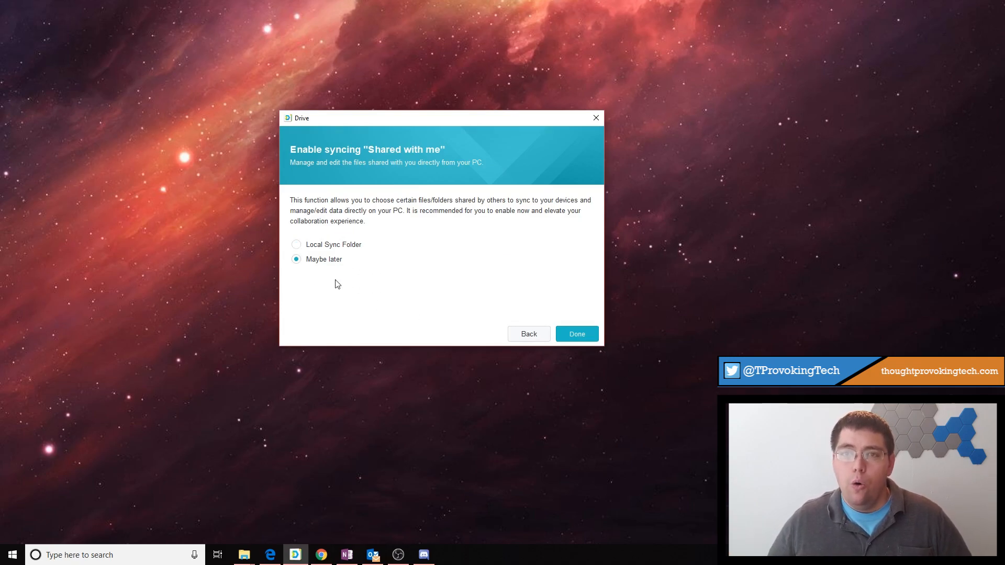
mouse_move(426, 315)
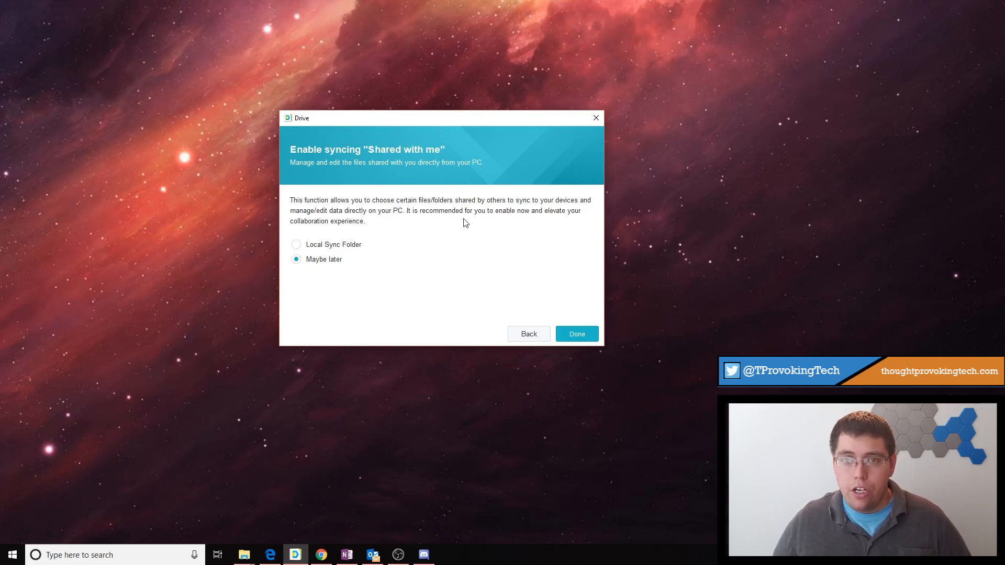
mouse_move(464, 228)
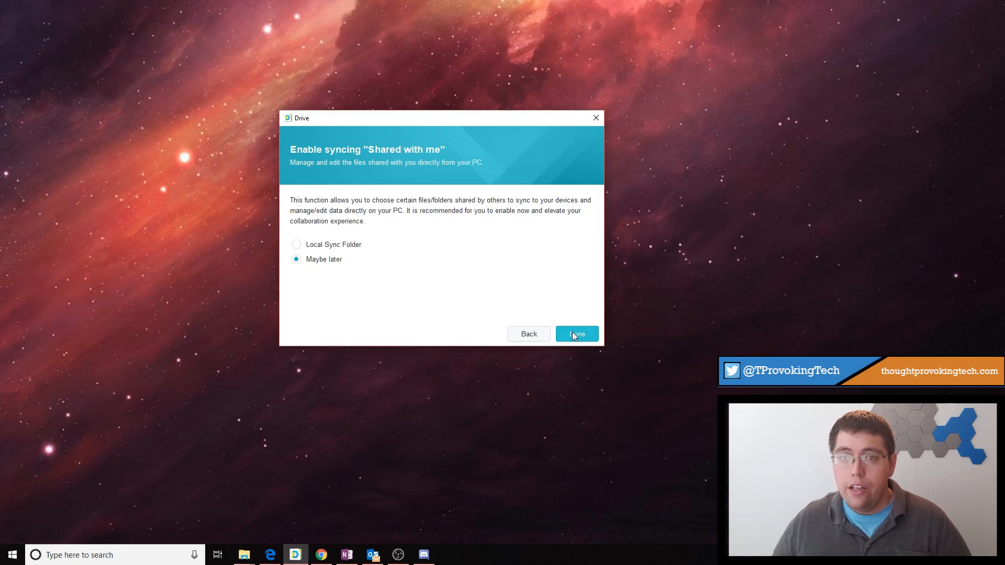
click(576, 333)
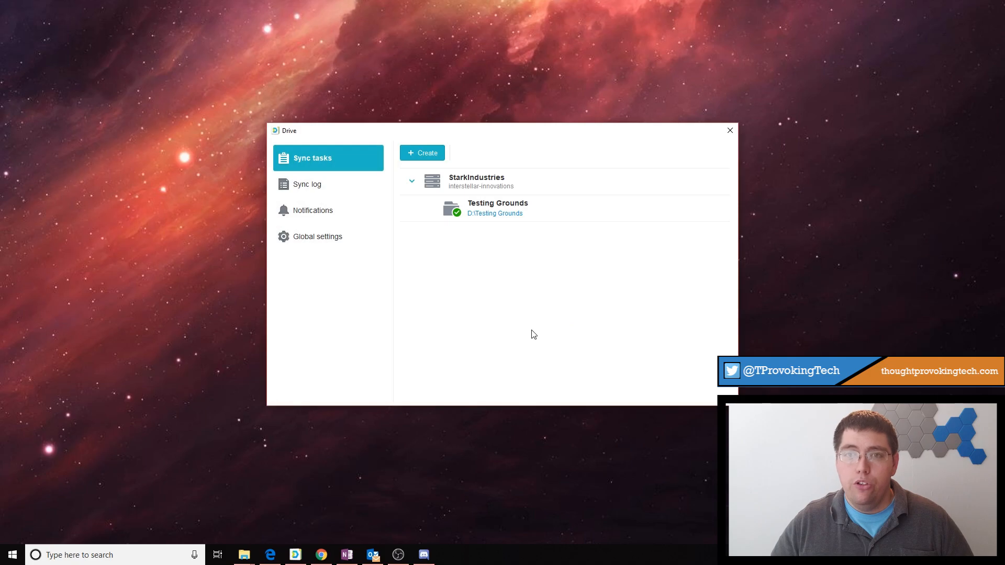
- Create a new sync task from the task list, keeping the connected Synology NAS
click(496, 207)
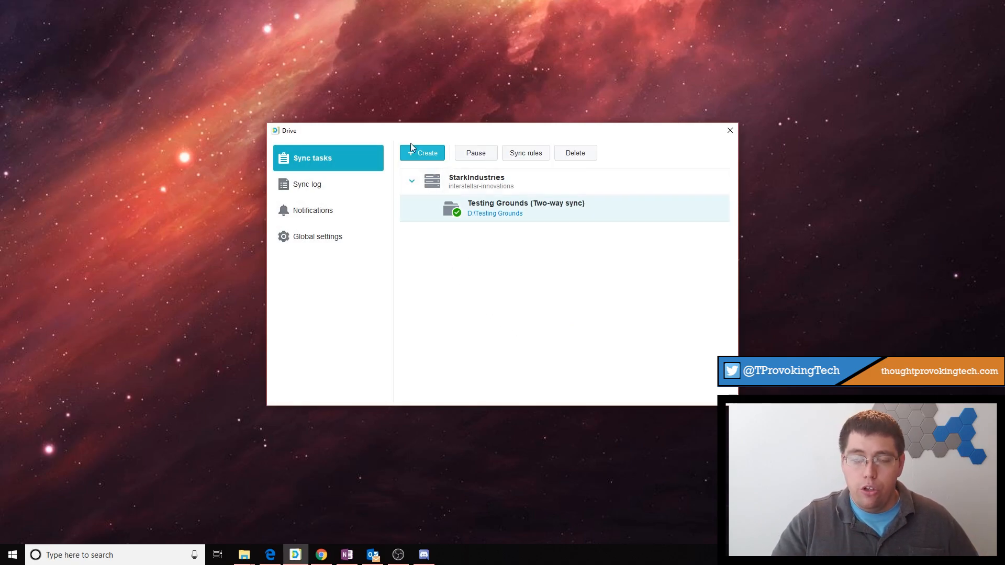
click(421, 152)
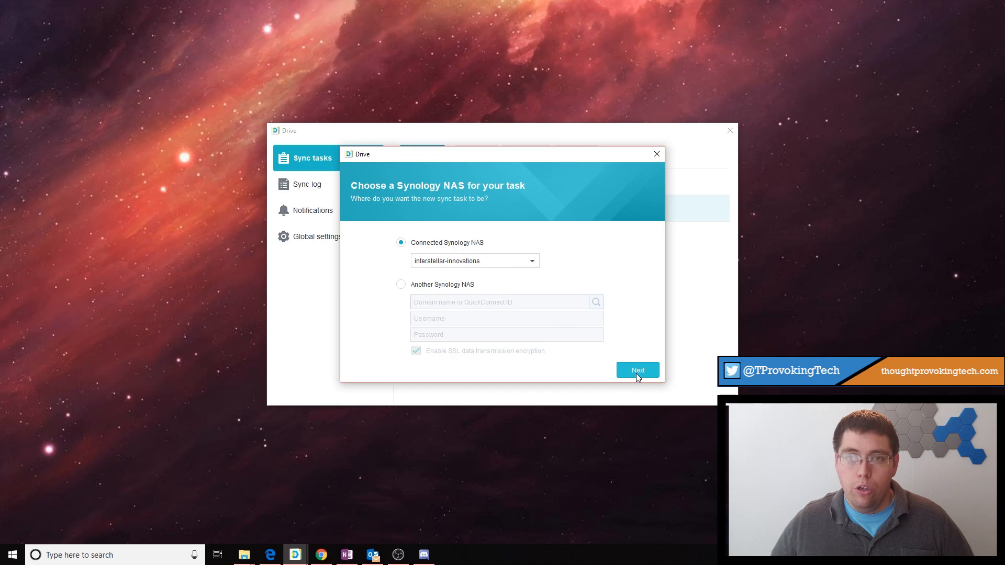
click(637, 369)
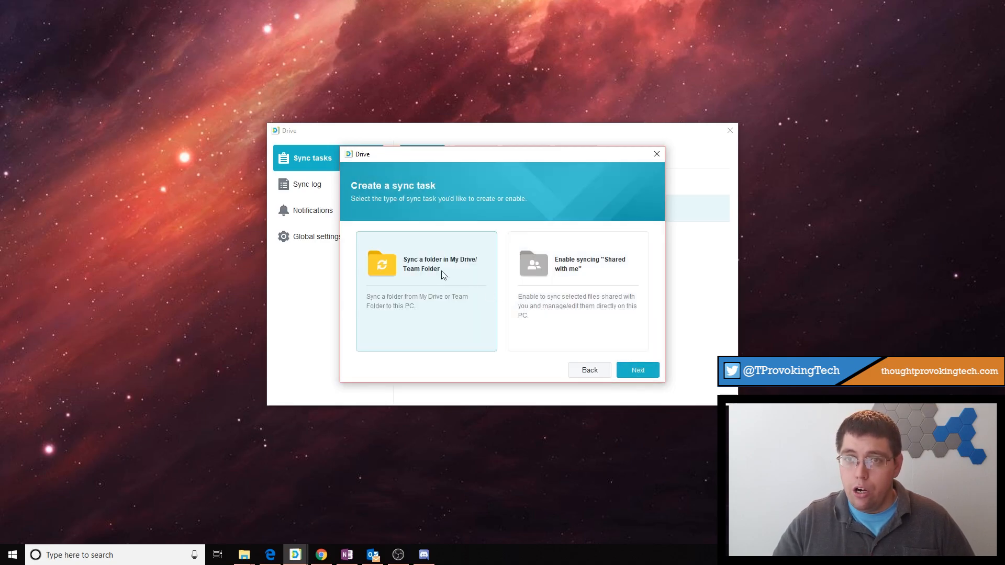
mouse_move(471, 295)
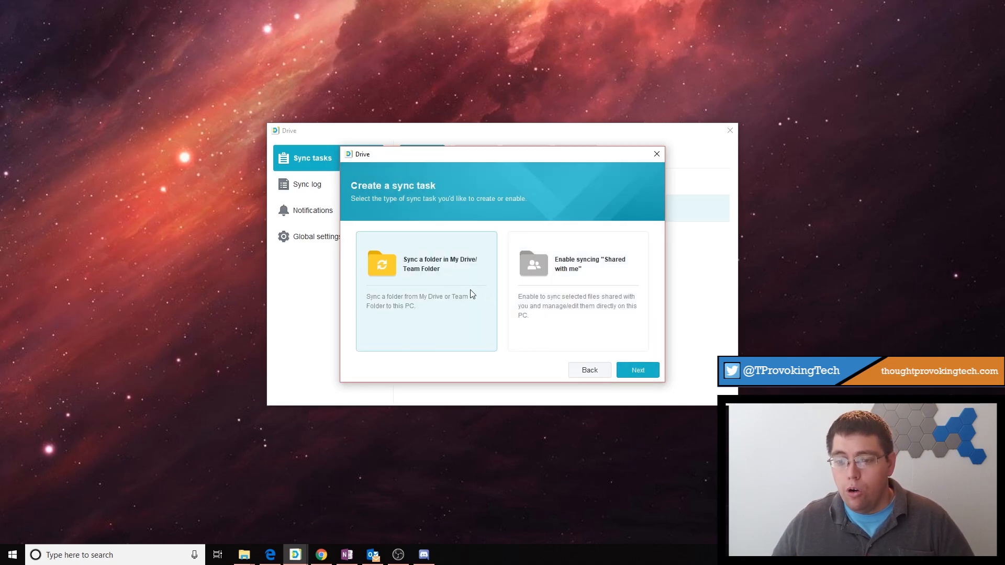